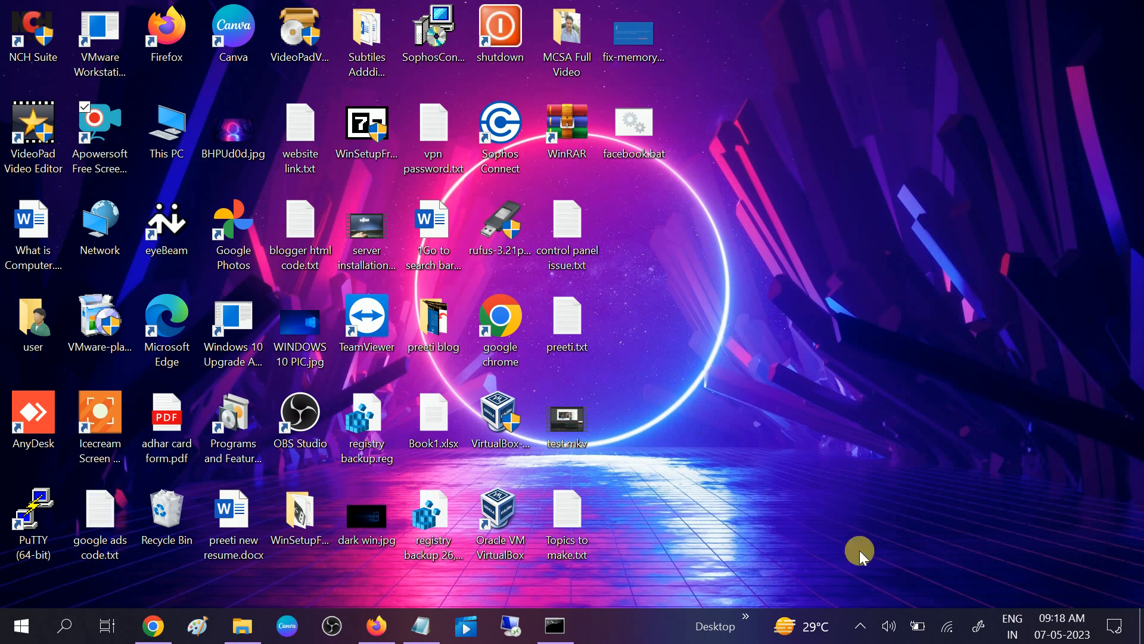
Step: Check the notification area's removable-media options, then search 'this PC' and launch This PC
{"action": "left_click", "coordinate": [859, 626]}
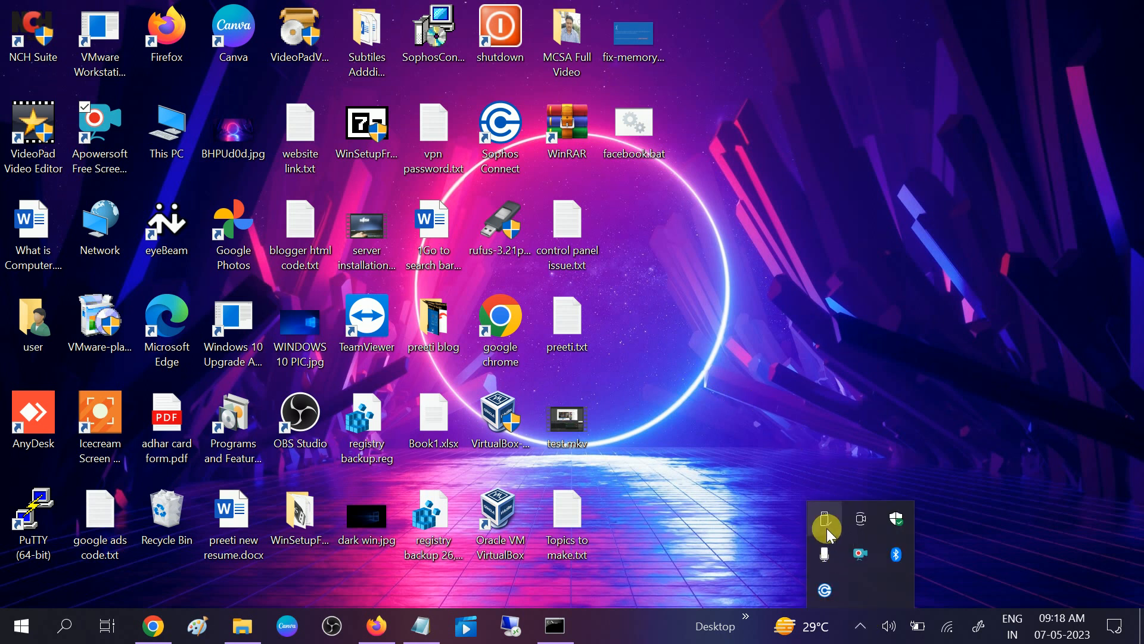
{"action": "mouse_move", "coordinate": [826, 520]}
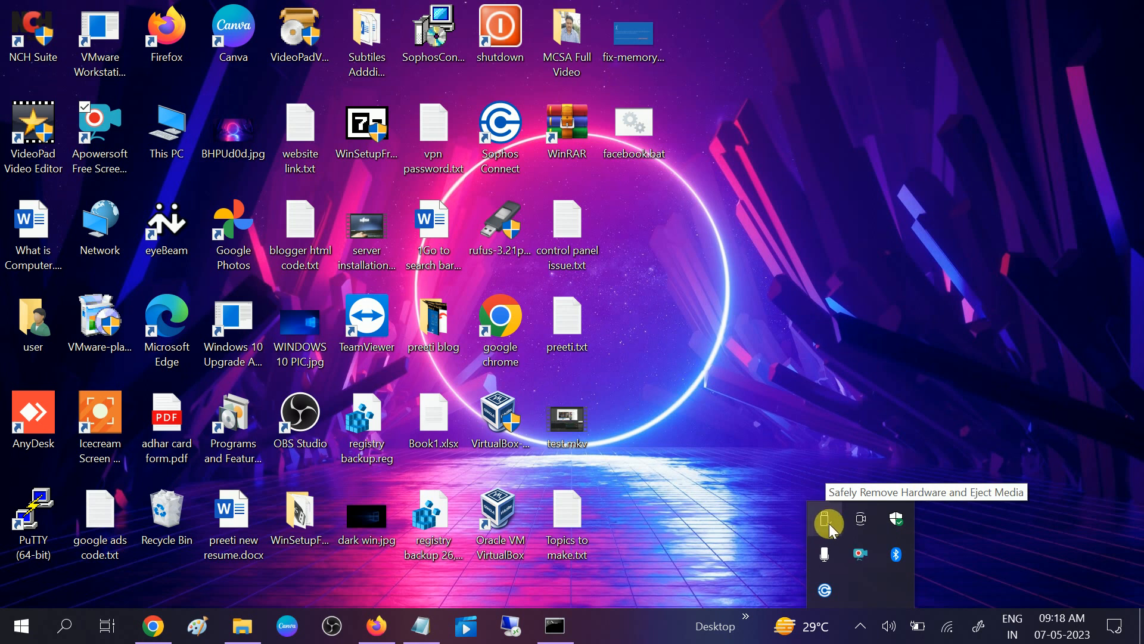
{"action": "right_click", "coordinate": [766, 451]}
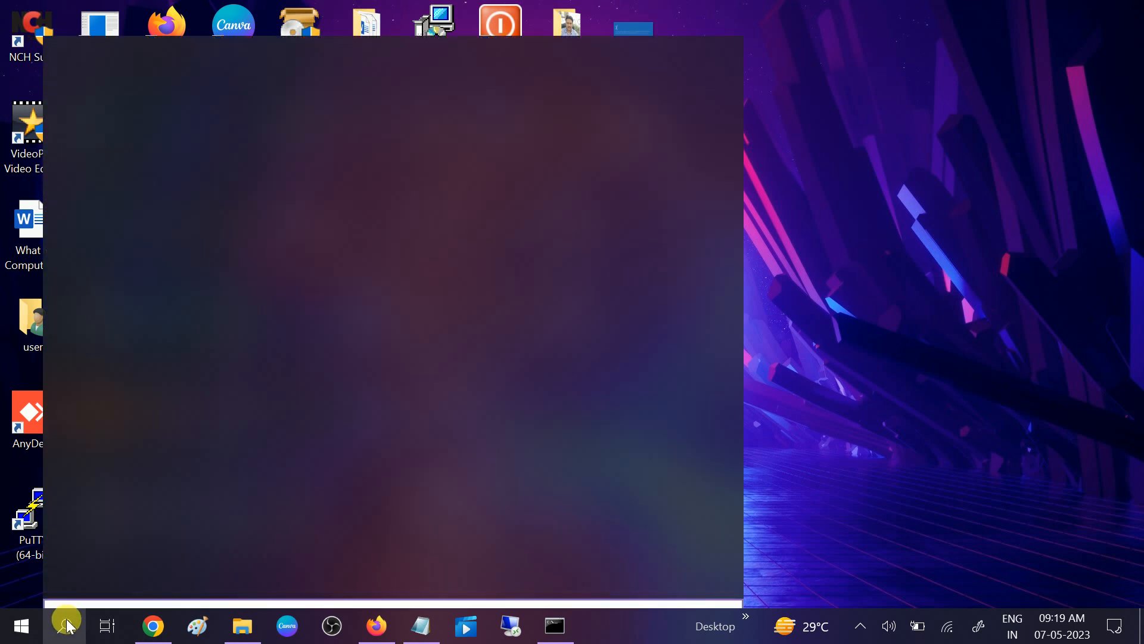
{"action": "type", "text": "this"}
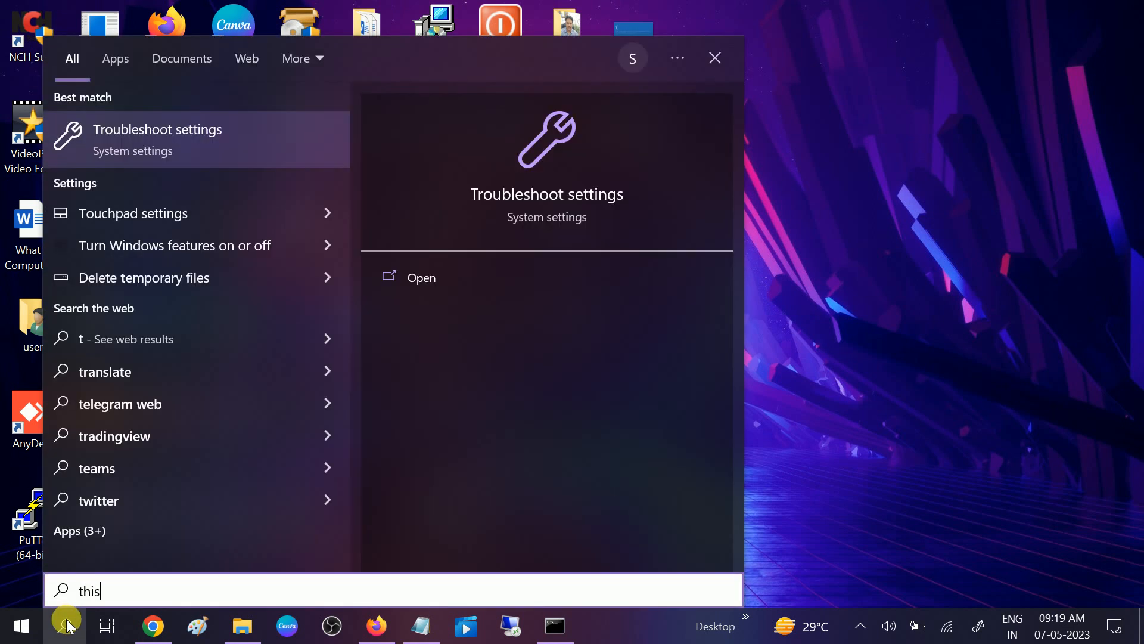
{"action": "type", "text": "PC"}
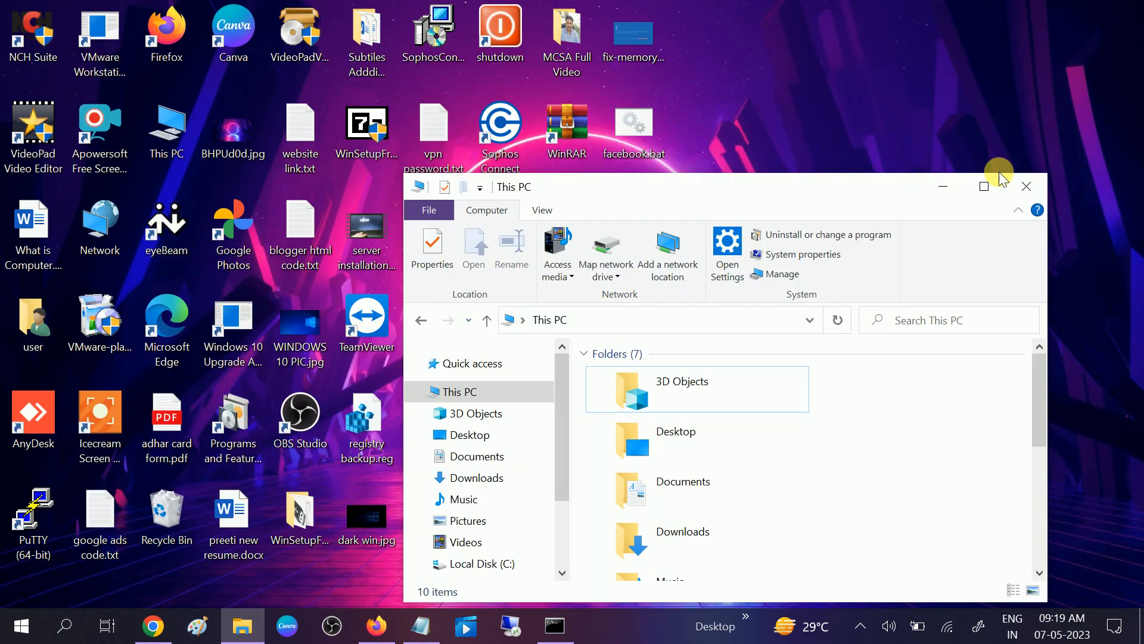
Step: Maximize This PC and review its drives — C, D and SD Card (F:) — plus the hidden tray icons
{"action": "left_click", "coordinate": [983, 186]}
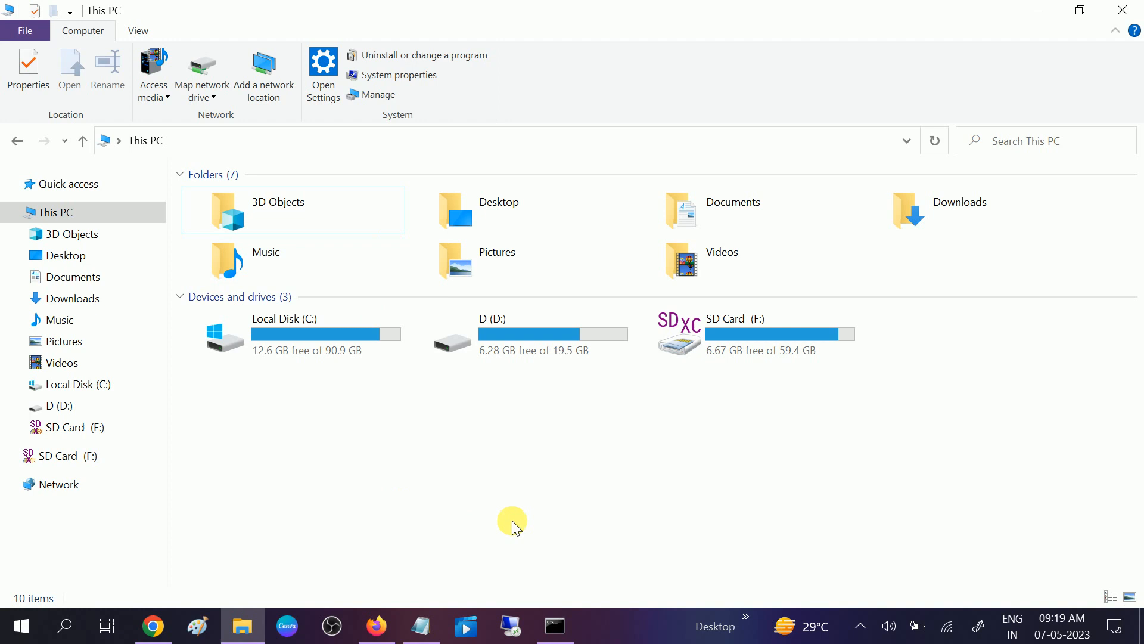
{"action": "right_click", "coordinate": [511, 521]}
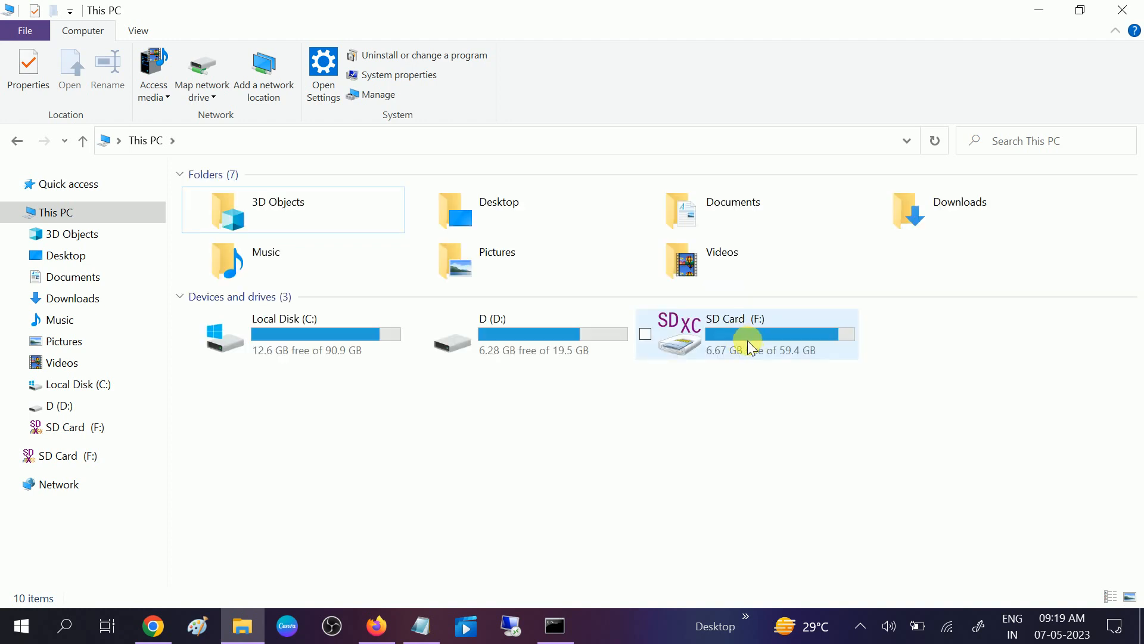
{"action": "left_click", "coordinate": [860, 625]}
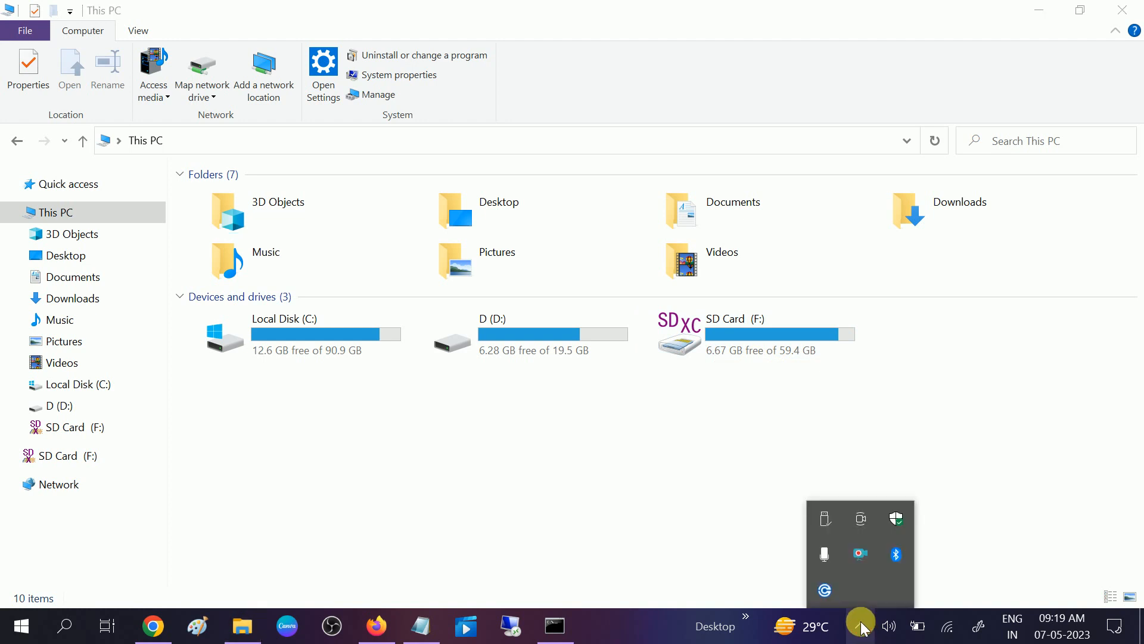
{"action": "mouse_move", "coordinate": [824, 520]}
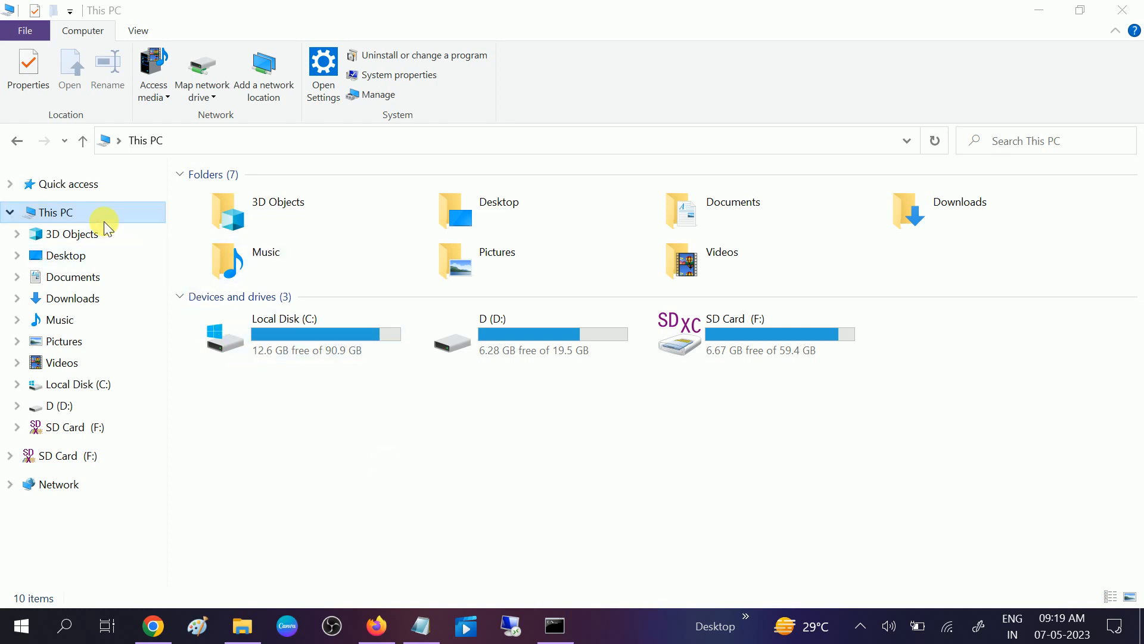
Step: Choose Manage on This PC to launch Computer Management
{"action": "right_click", "coordinate": [55, 212]}
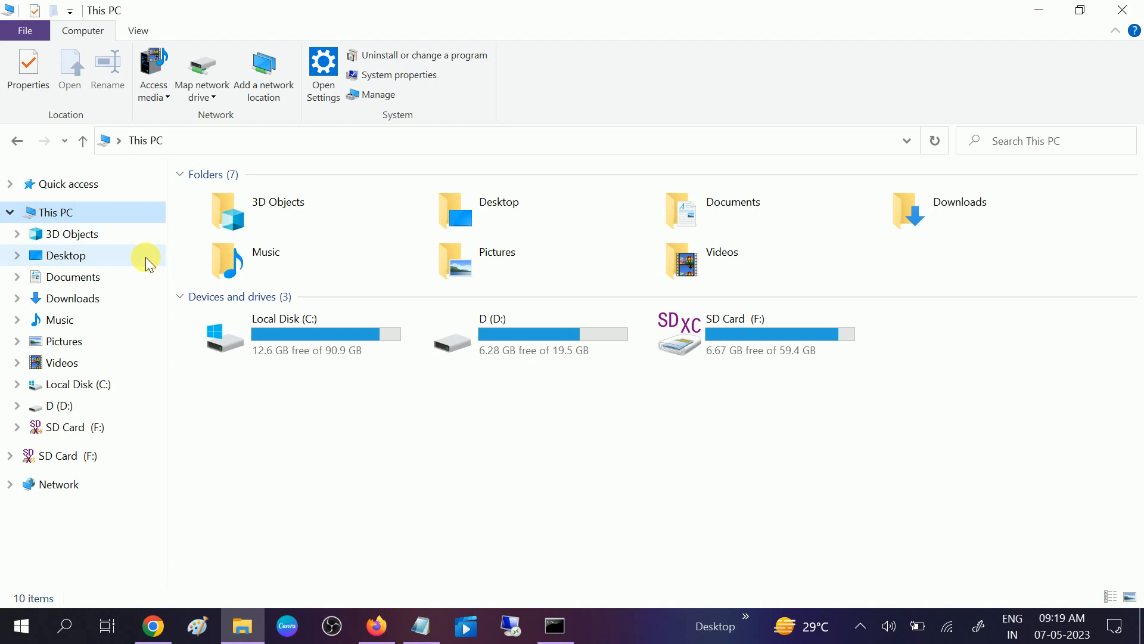
{"action": "left_click", "coordinate": [377, 94]}
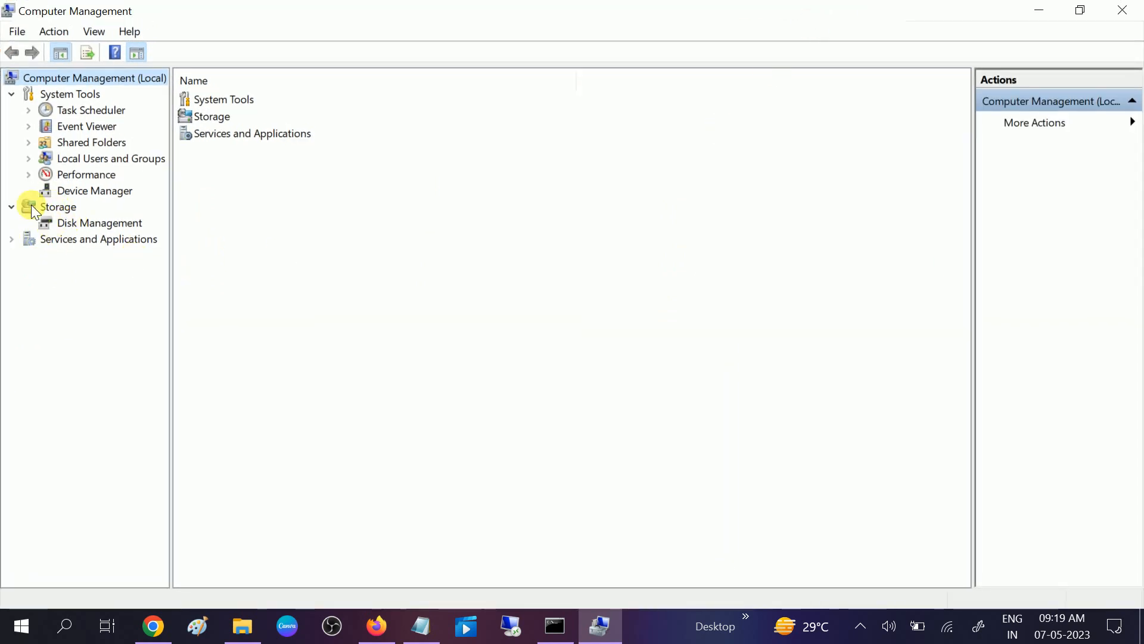
Step: Expand Storage and select Disk Management, listing NEW VOLUME without a drive letter
{"action": "left_click", "coordinate": [99, 223]}
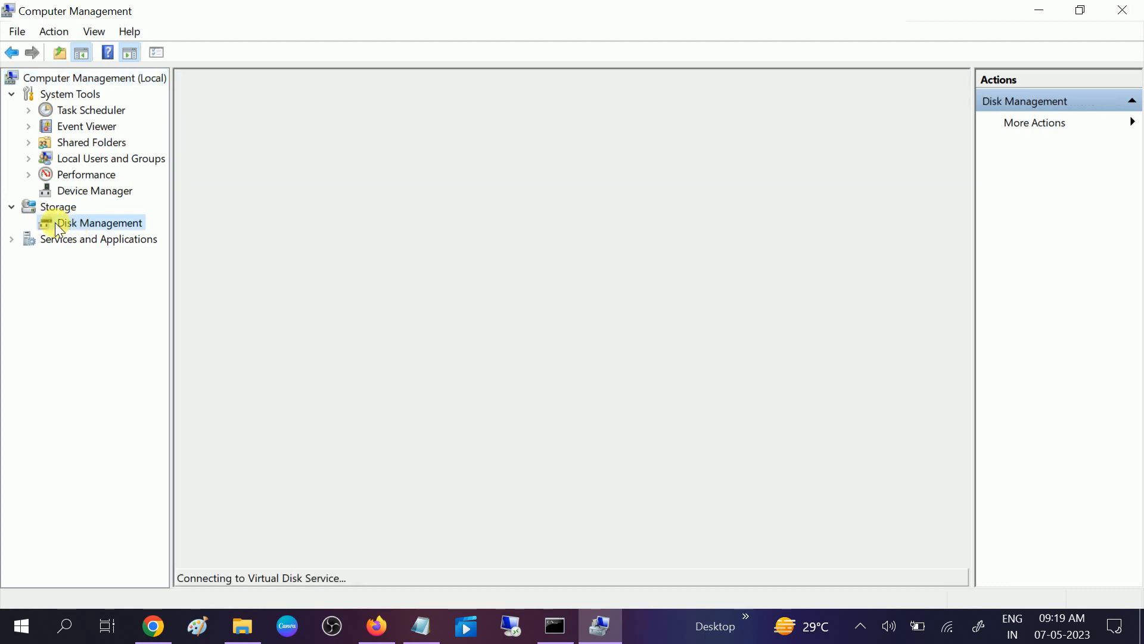
{"action": "left_click", "coordinate": [58, 206]}
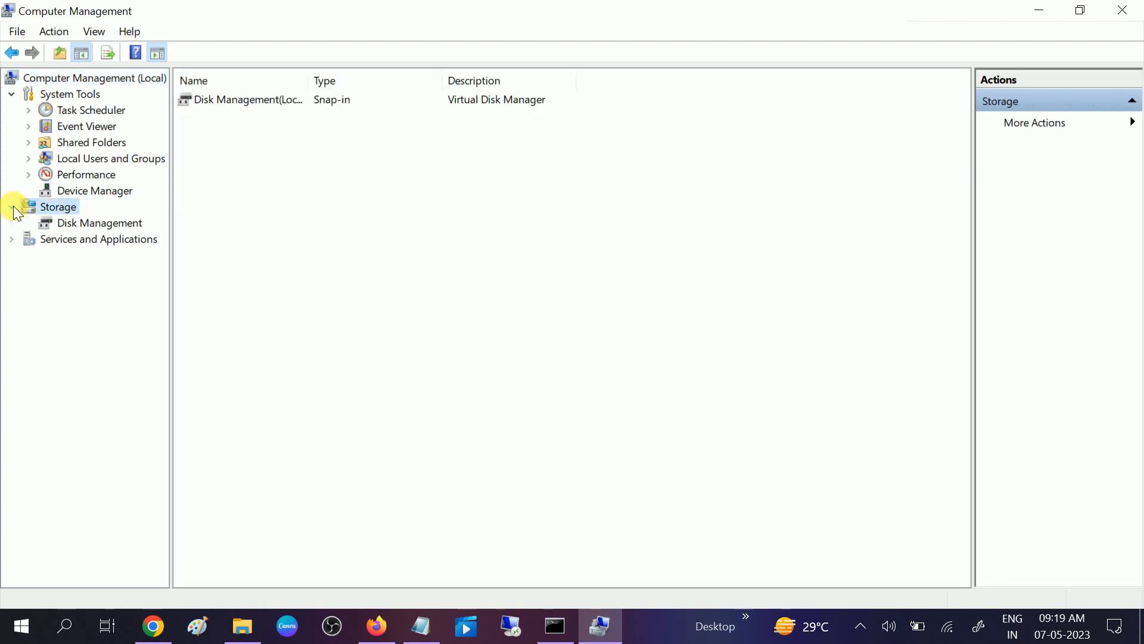
{"action": "left_click", "coordinate": [101, 223]}
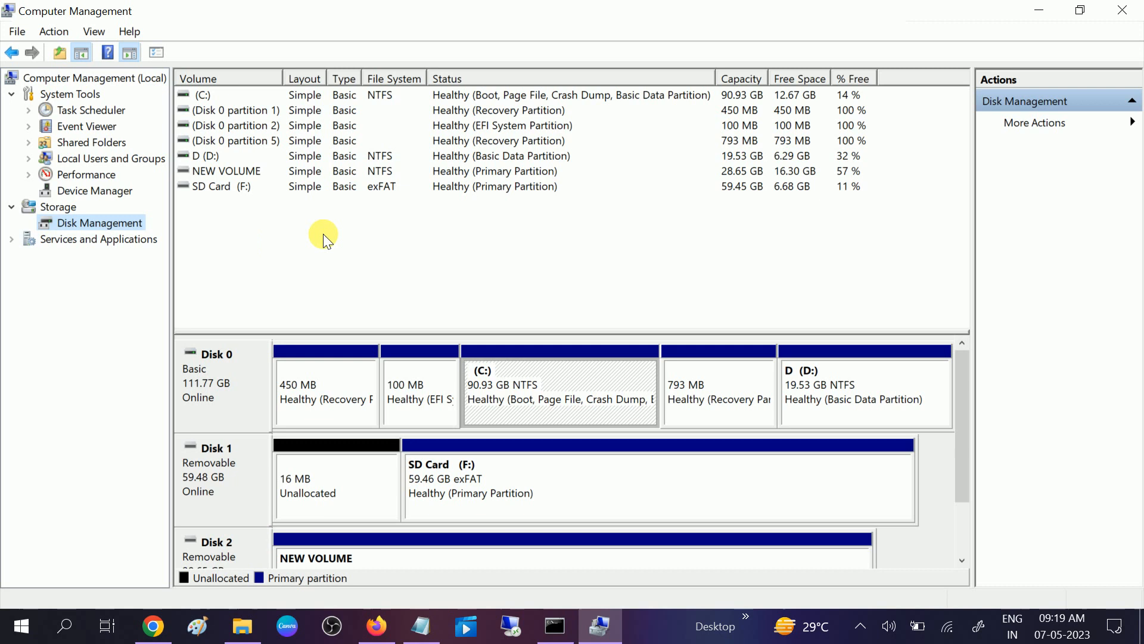
{"action": "mouse_move", "coordinate": [507, 319]}
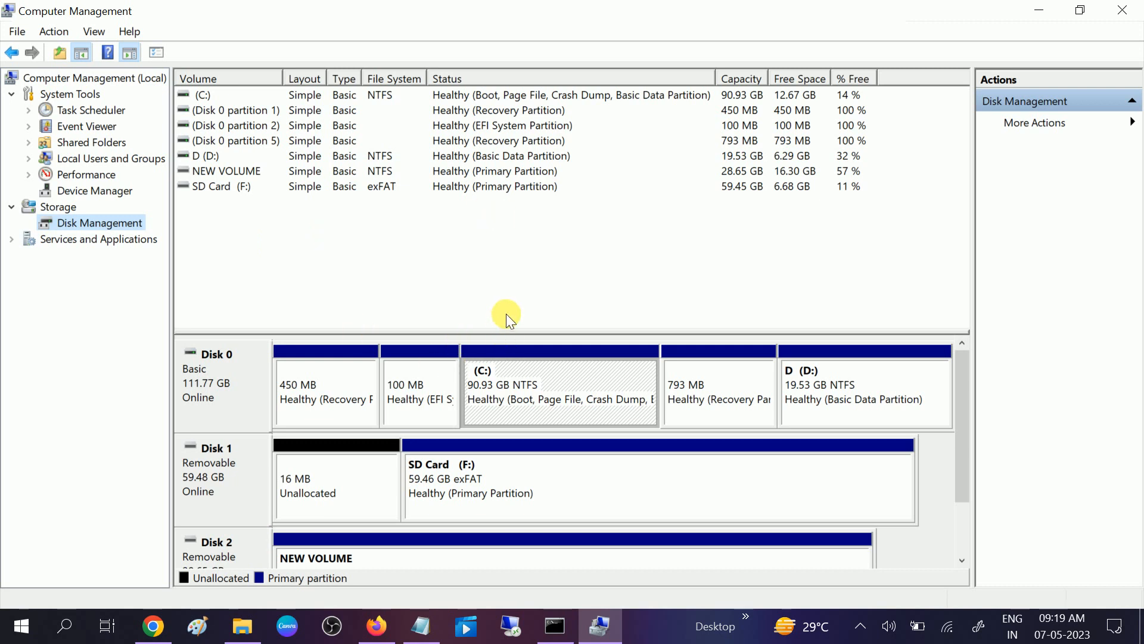
{"action": "mouse_move", "coordinate": [509, 344]}
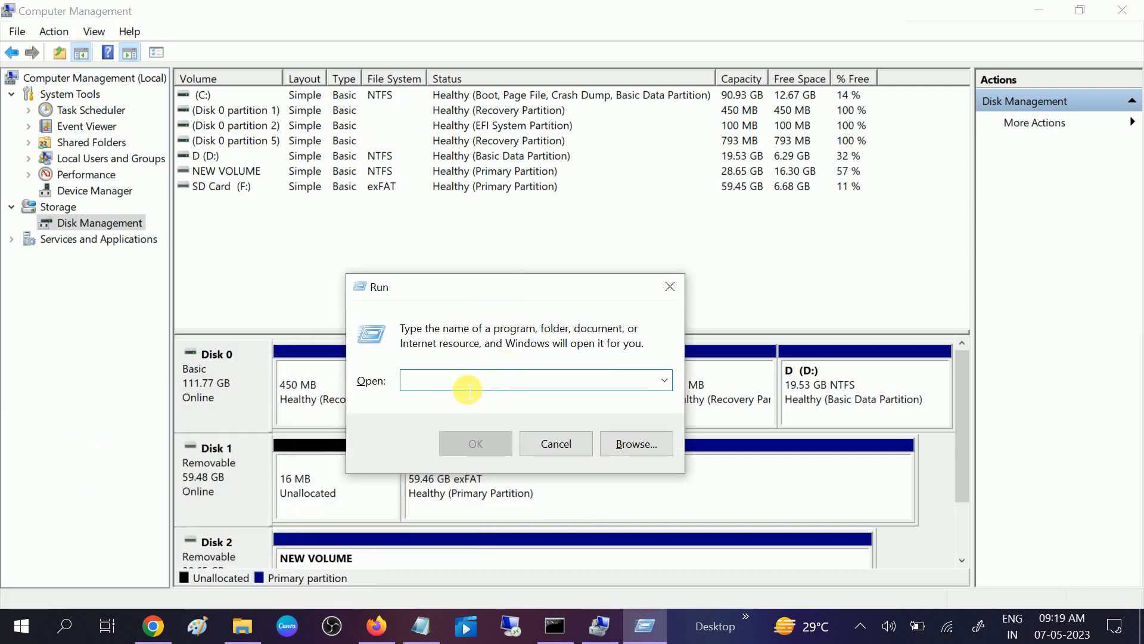
Step: Run diskmgmt.msc from the Run box to launch the Disk Management console
{"action": "type", "text": "di"}
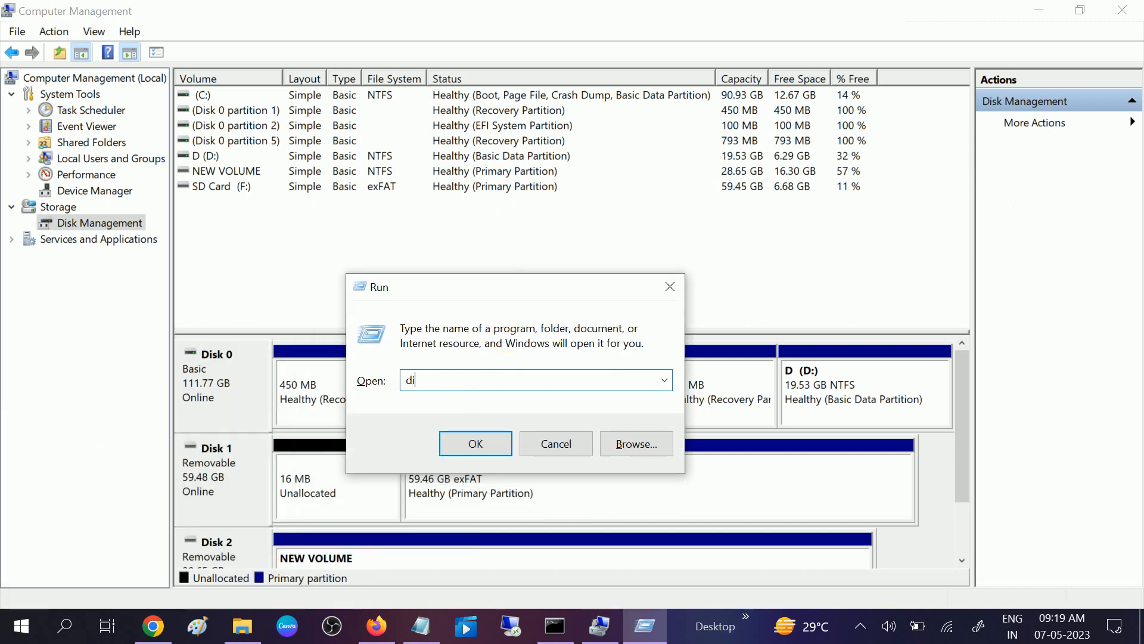
{"action": "type", "text": "sk"}
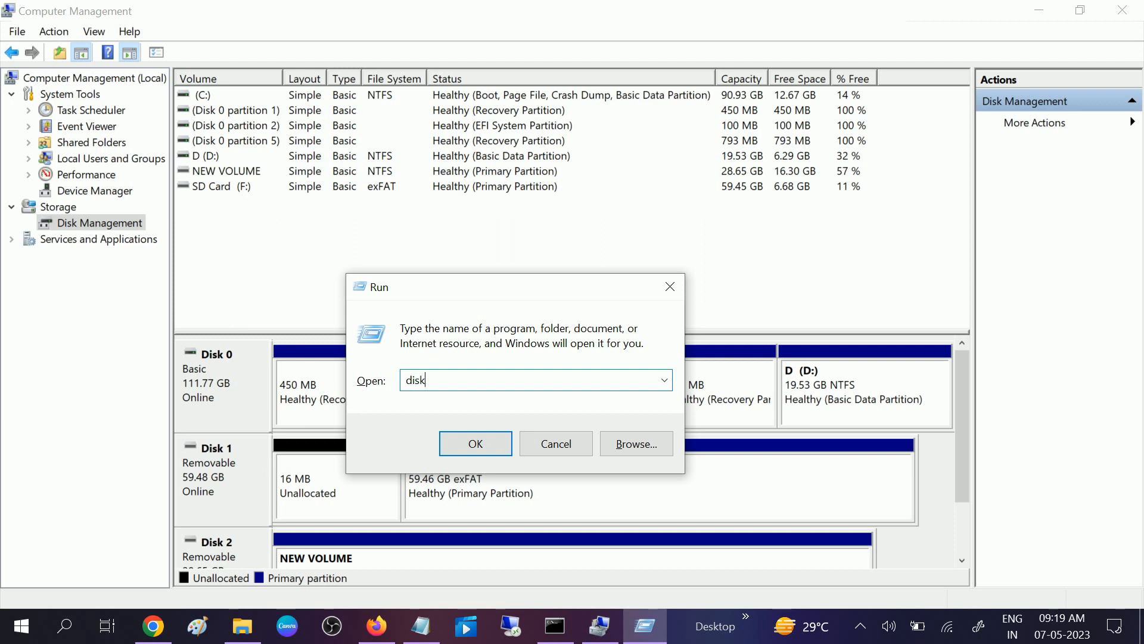
{"action": "type", "text": "mgmt"}
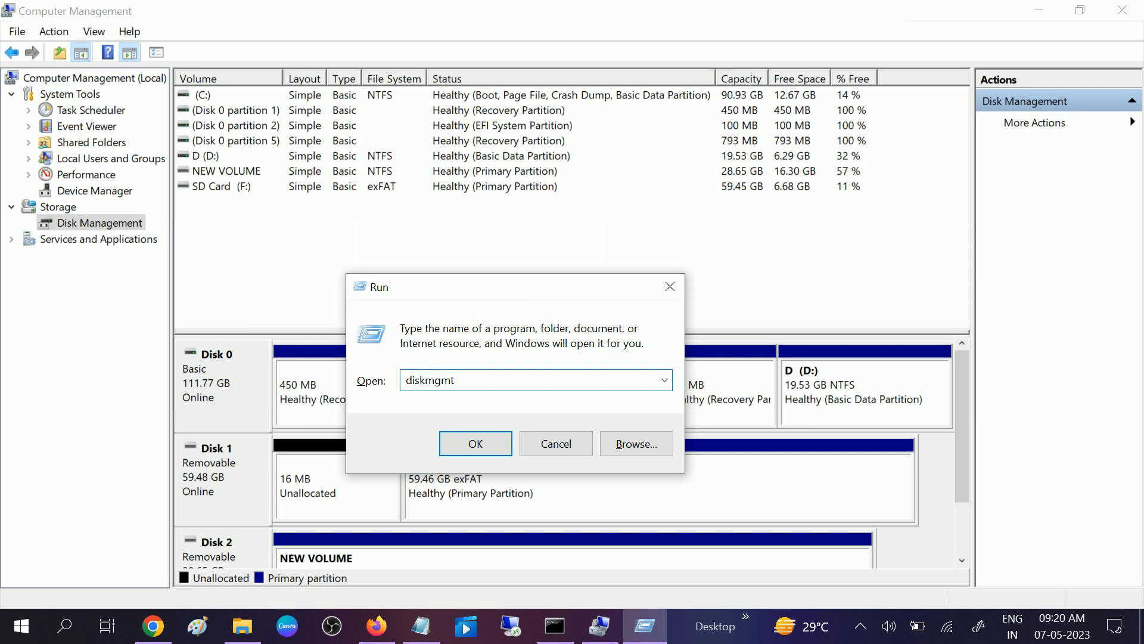
{"action": "type", "text": ".msc"}
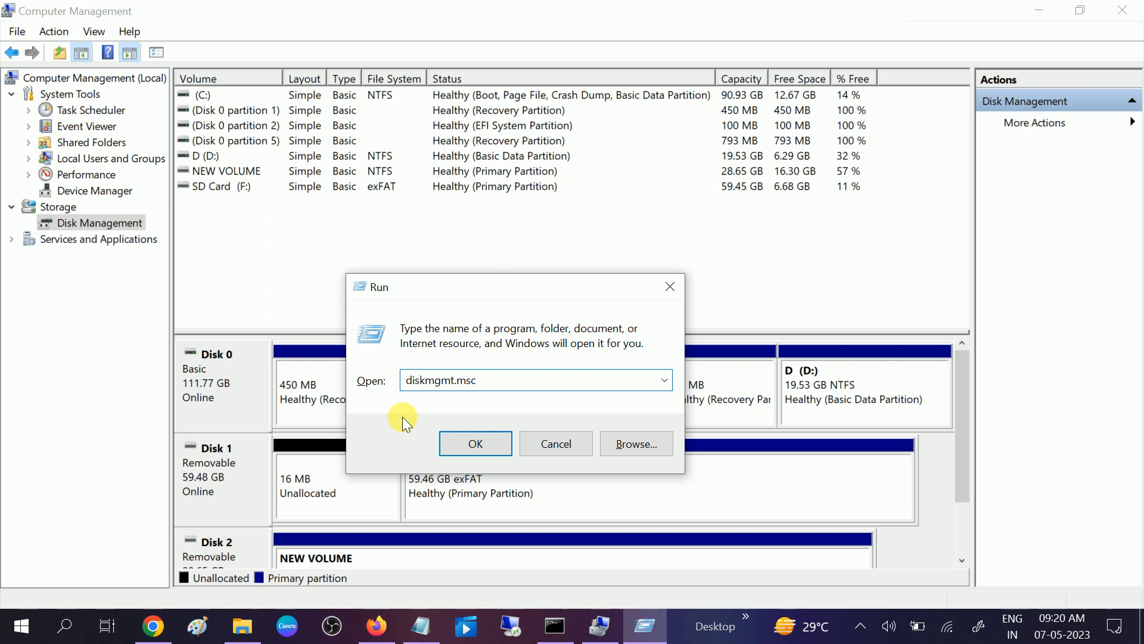
{"action": "left_click", "coordinate": [476, 444]}
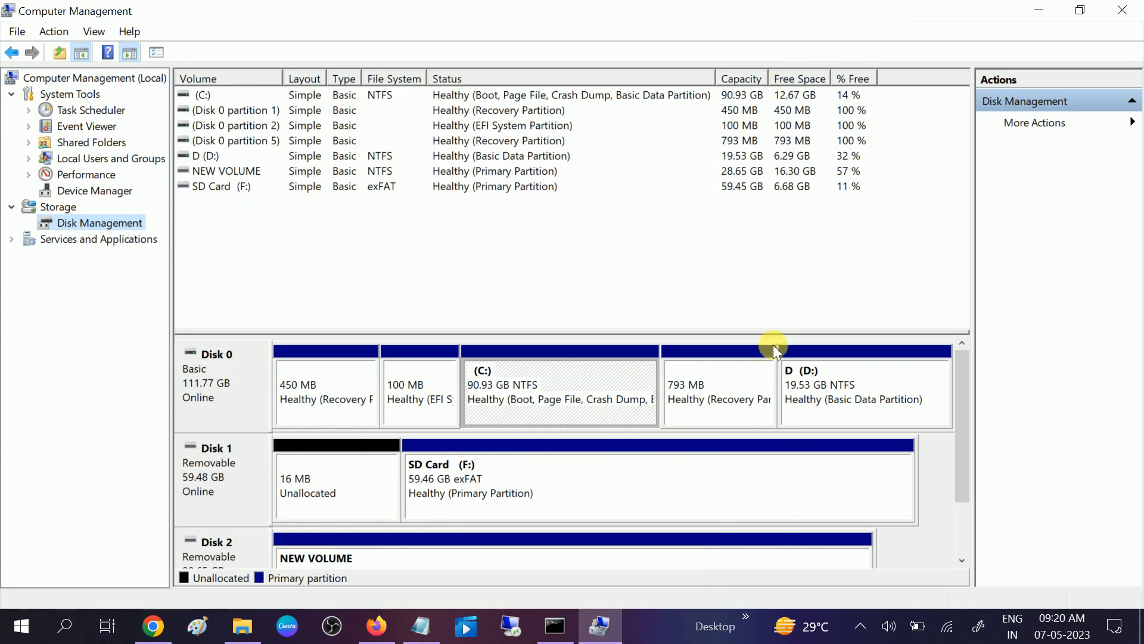
Step: Select the NEW VOLUME partition on Disk 2 and show its available actions
{"action": "scroll", "scroll_direction": "down", "scroll_amount": 3}
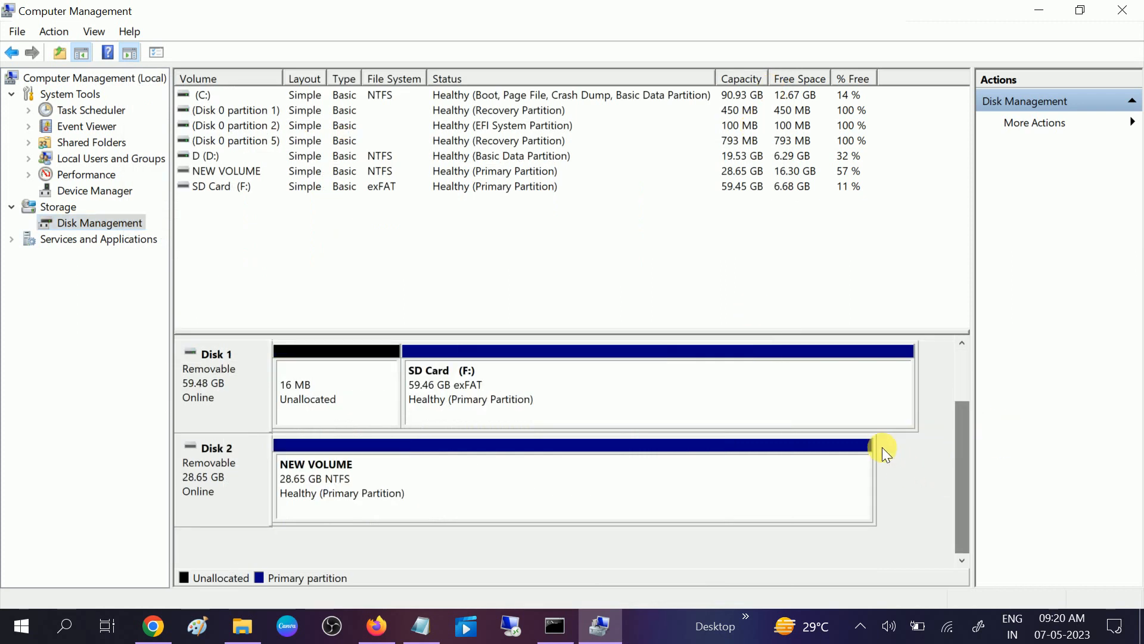
{"action": "mouse_move", "coordinate": [226, 492]}
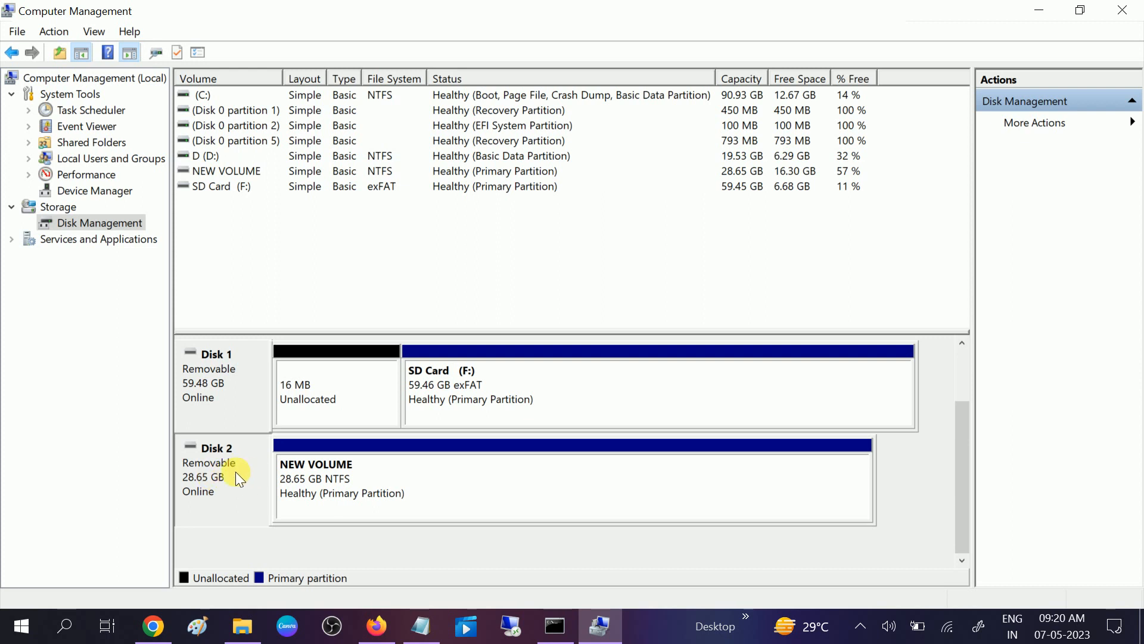
{"action": "mouse_move", "coordinate": [364, 482]}
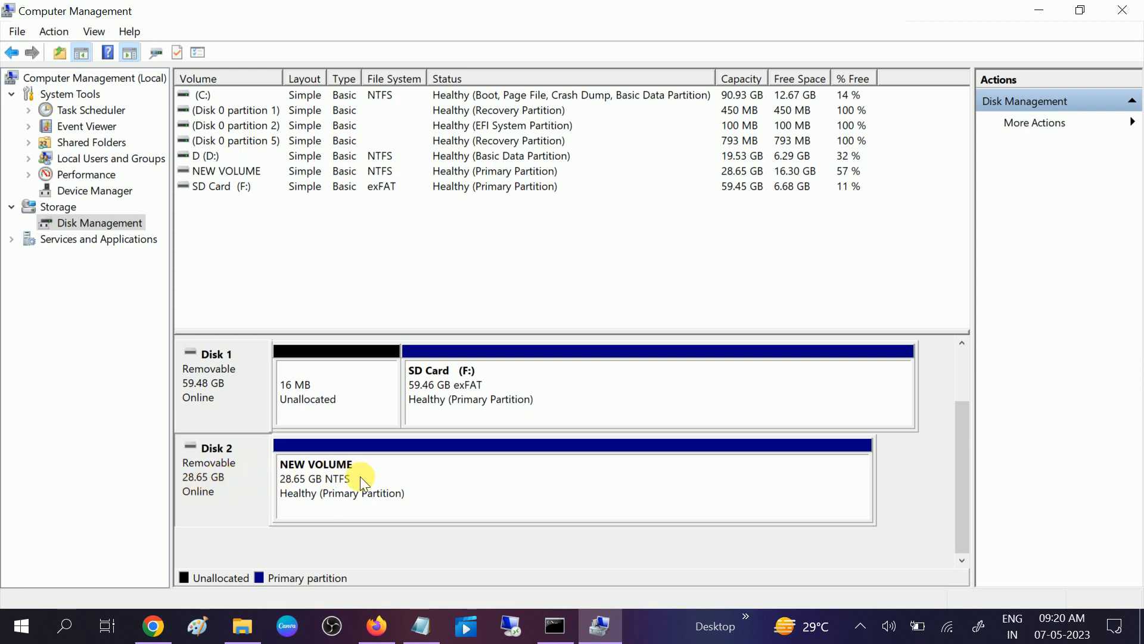
{"action": "left_click", "coordinate": [343, 481]}
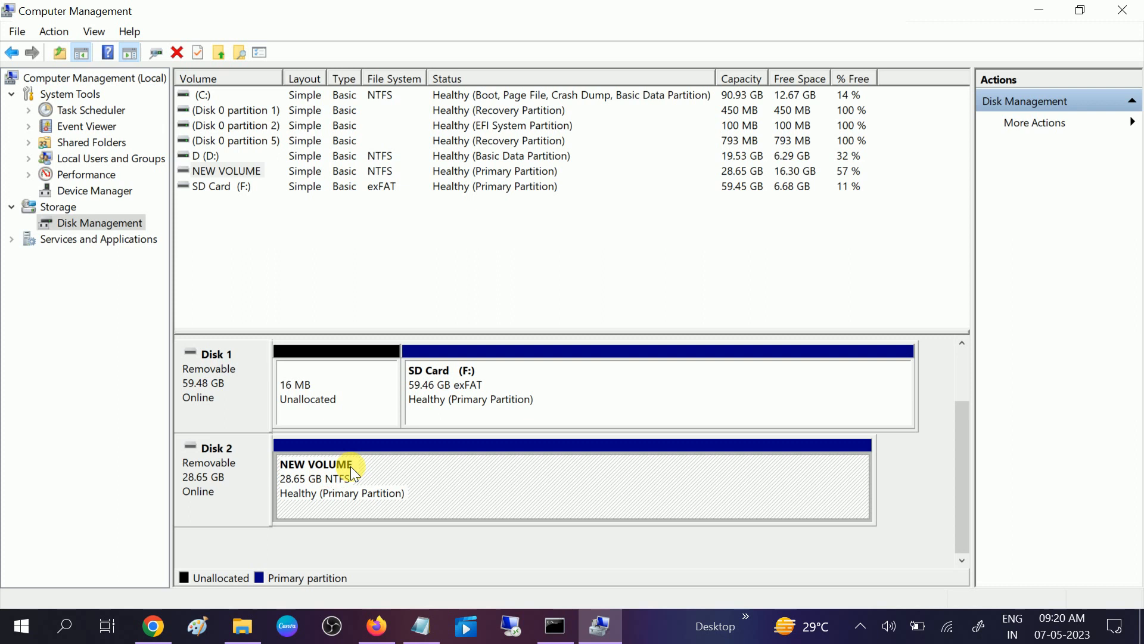
{"action": "mouse_move", "coordinate": [457, 413]}
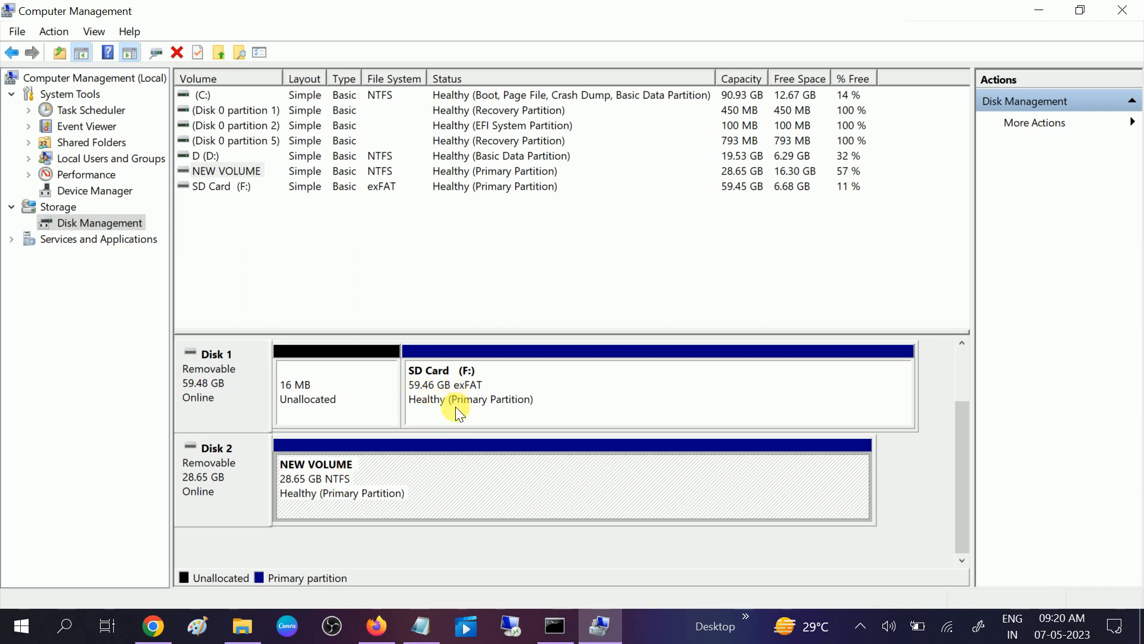
{"action": "mouse_move", "coordinate": [409, 474]}
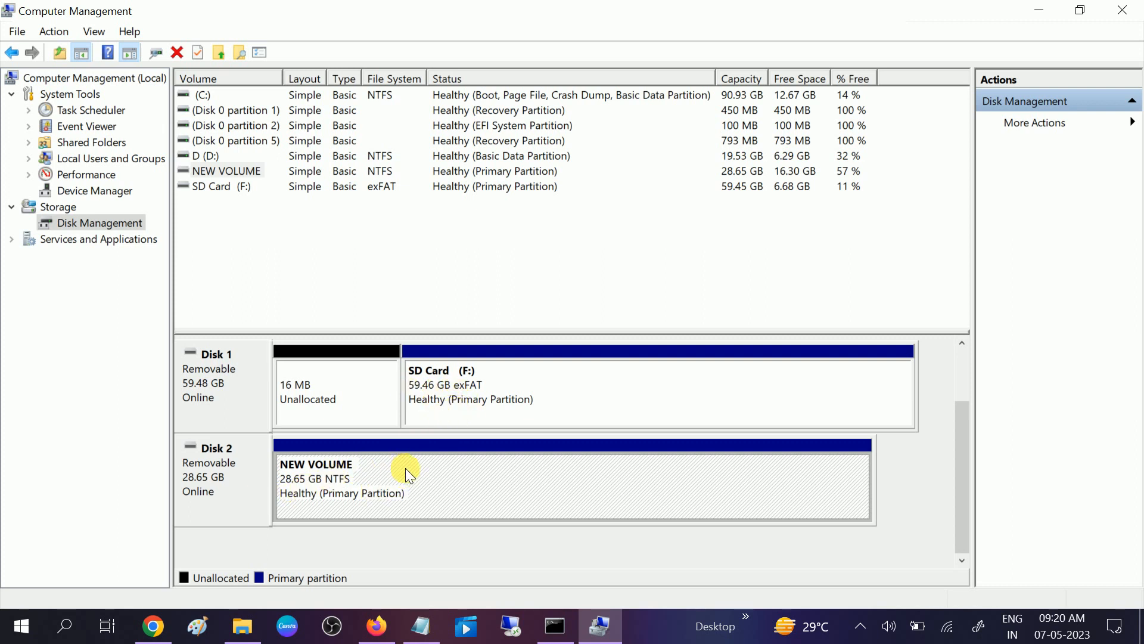
{"action": "mouse_move", "coordinate": [357, 480]}
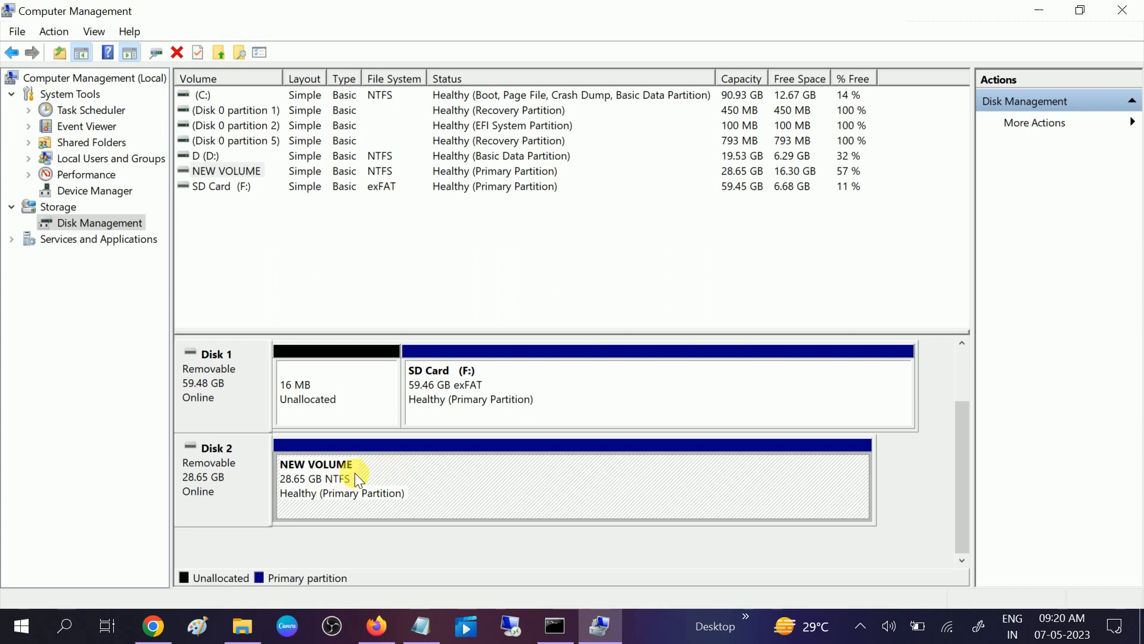
{"action": "left_click", "coordinate": [242, 625]}
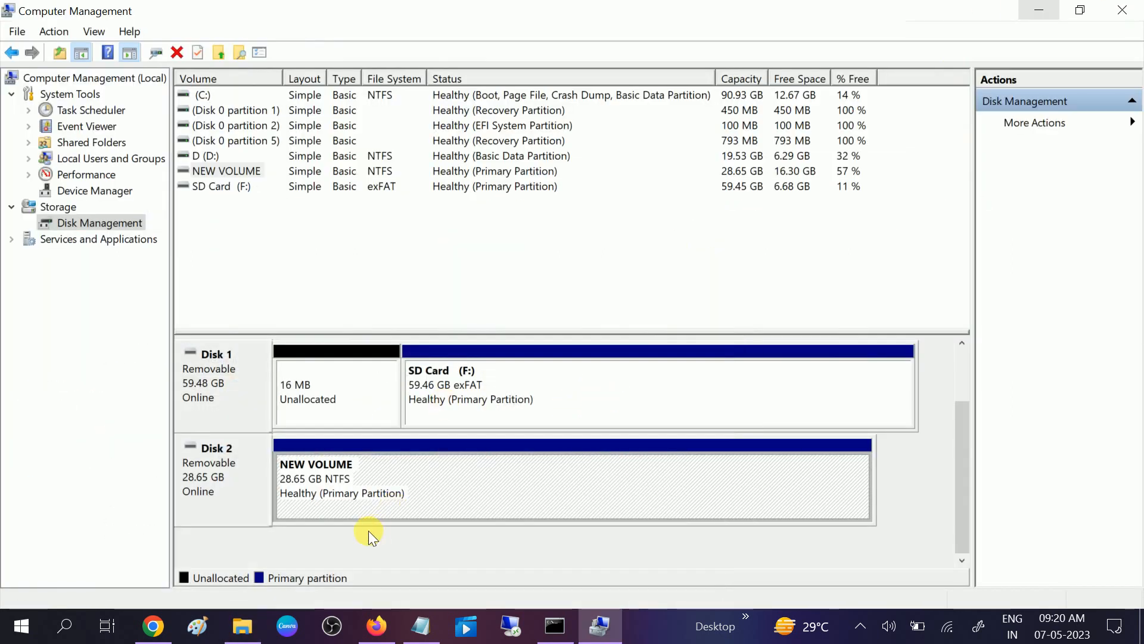
{"action": "mouse_move", "coordinate": [441, 471]}
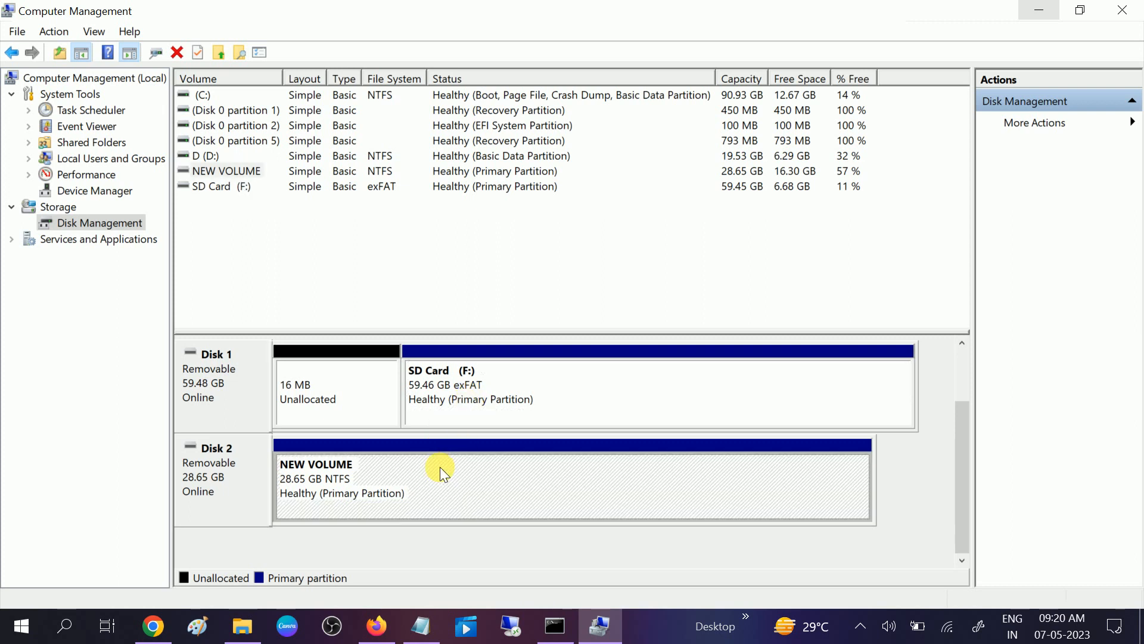
{"action": "right_click", "coordinate": [441, 471]}
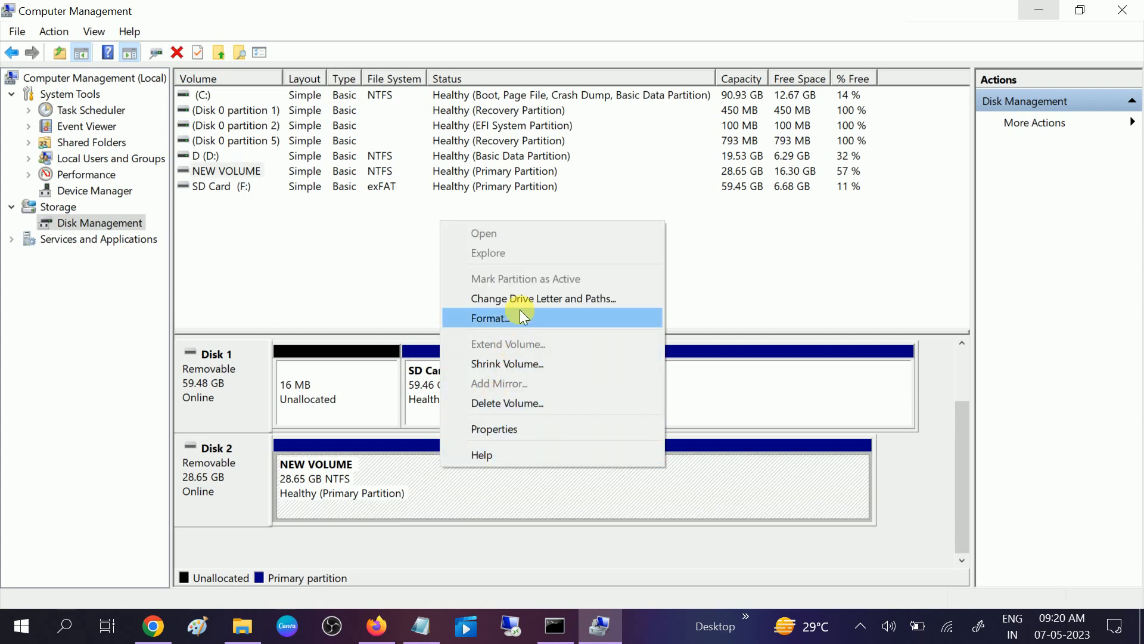
{"action": "mouse_move", "coordinate": [543, 298]}
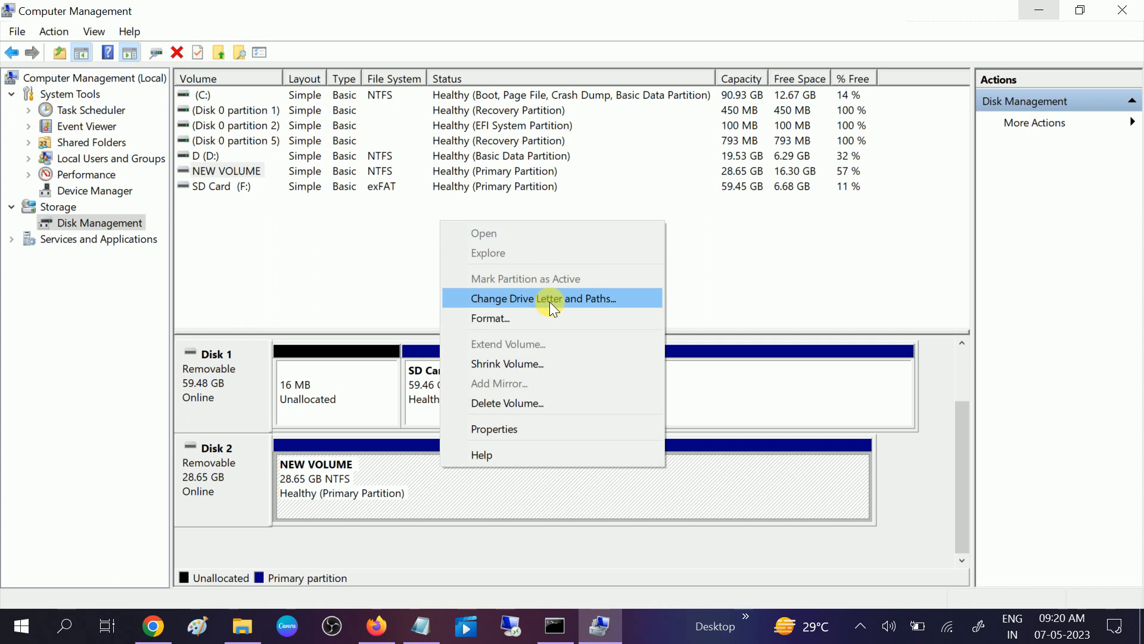
{"action": "mouse_move", "coordinate": [525, 302]}
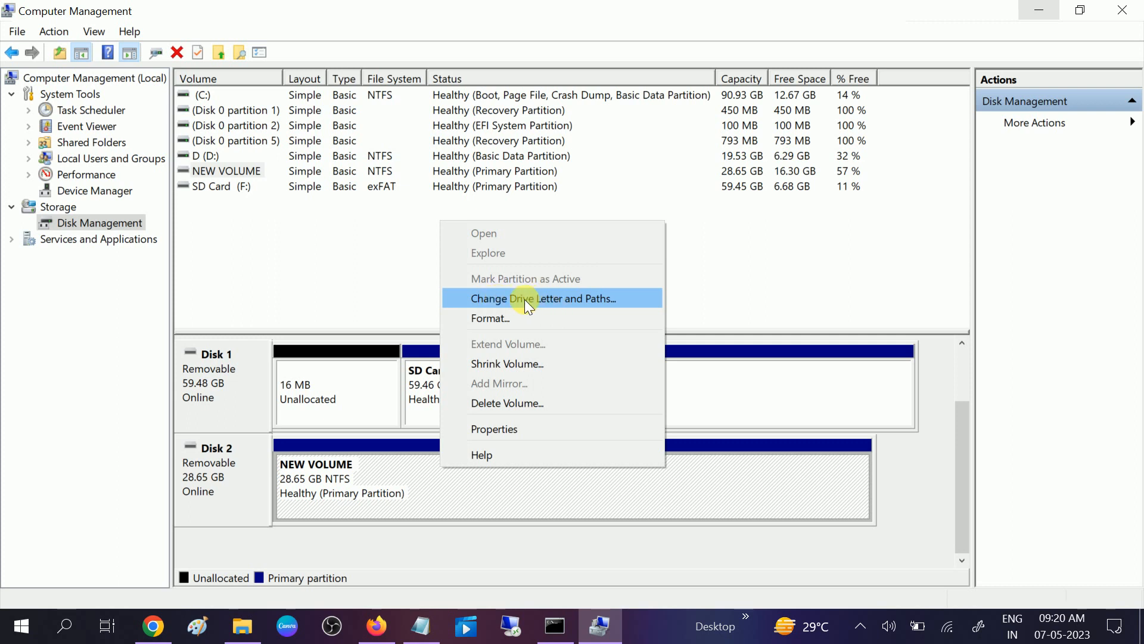
Step: Choose Change Drive Letter and Paths for NEW VOLUME, which lists no letter
{"action": "left_click", "coordinate": [543, 298]}
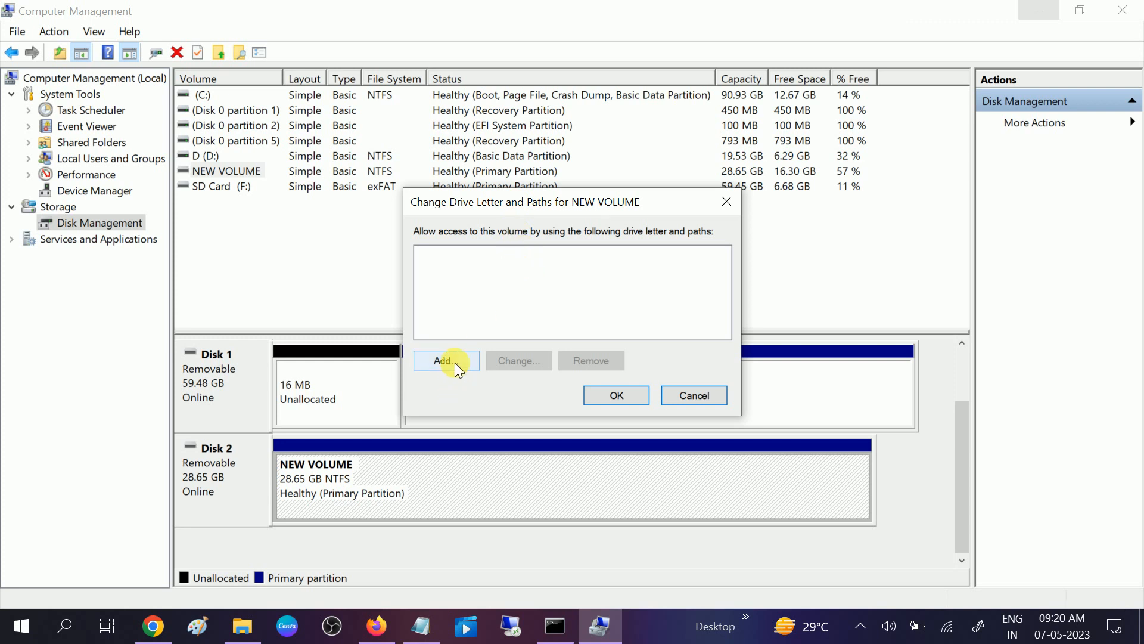
Step: Add drive letter E to NEW VOLUME and confirm the assignment
{"action": "left_click", "coordinate": [444, 360]}
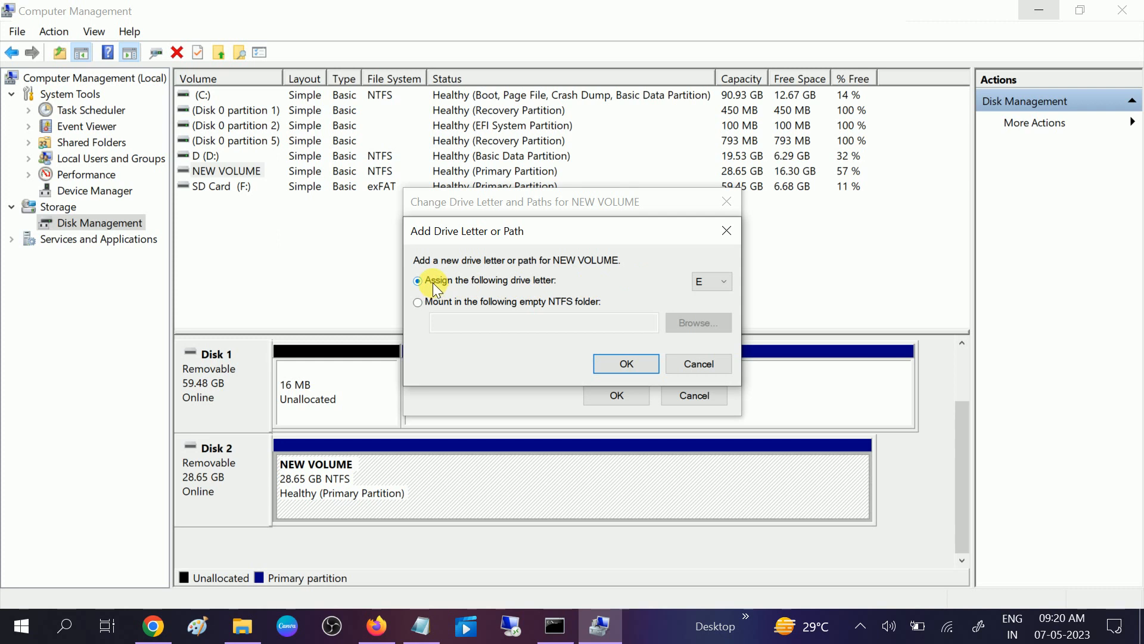
{"action": "mouse_move", "coordinate": [699, 283]}
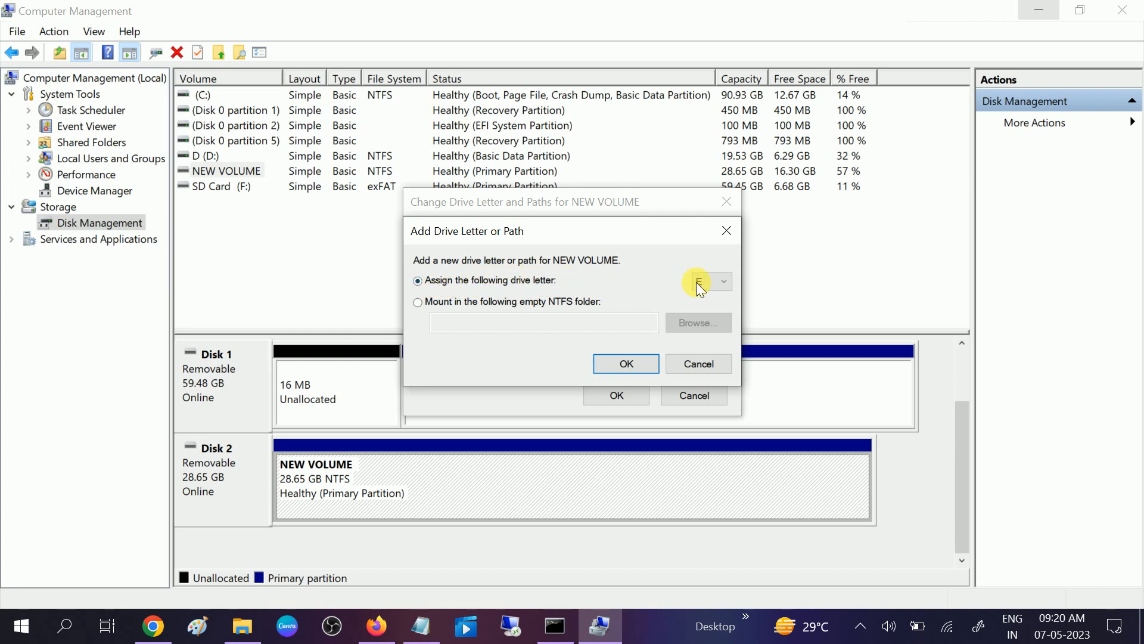
{"action": "left_click", "coordinate": [723, 281]}
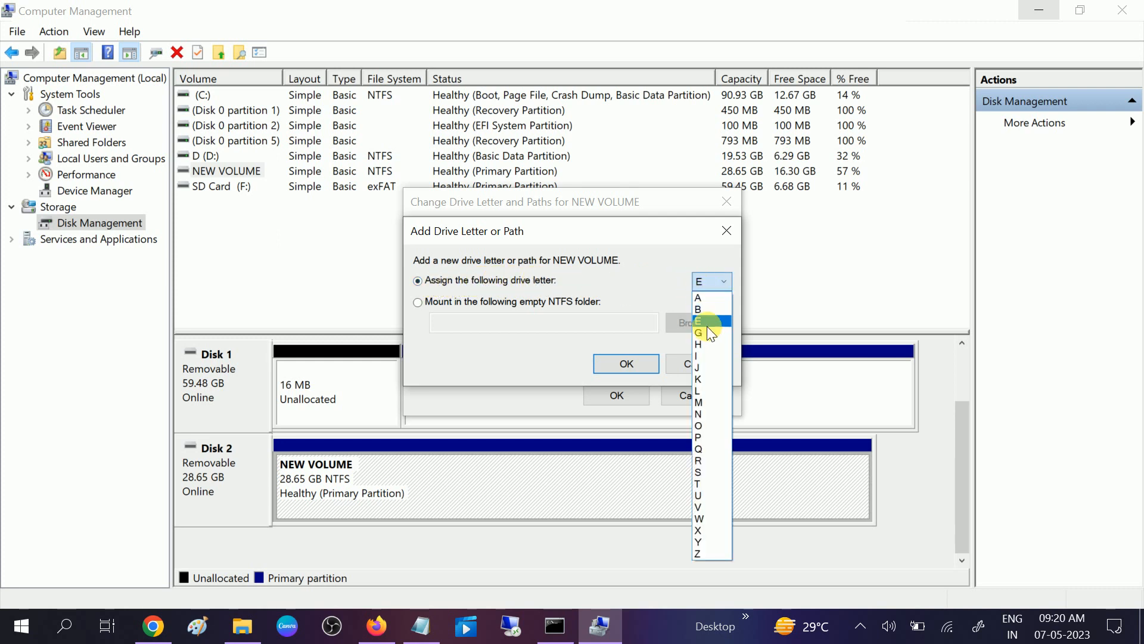
{"action": "mouse_move", "coordinate": [709, 324]}
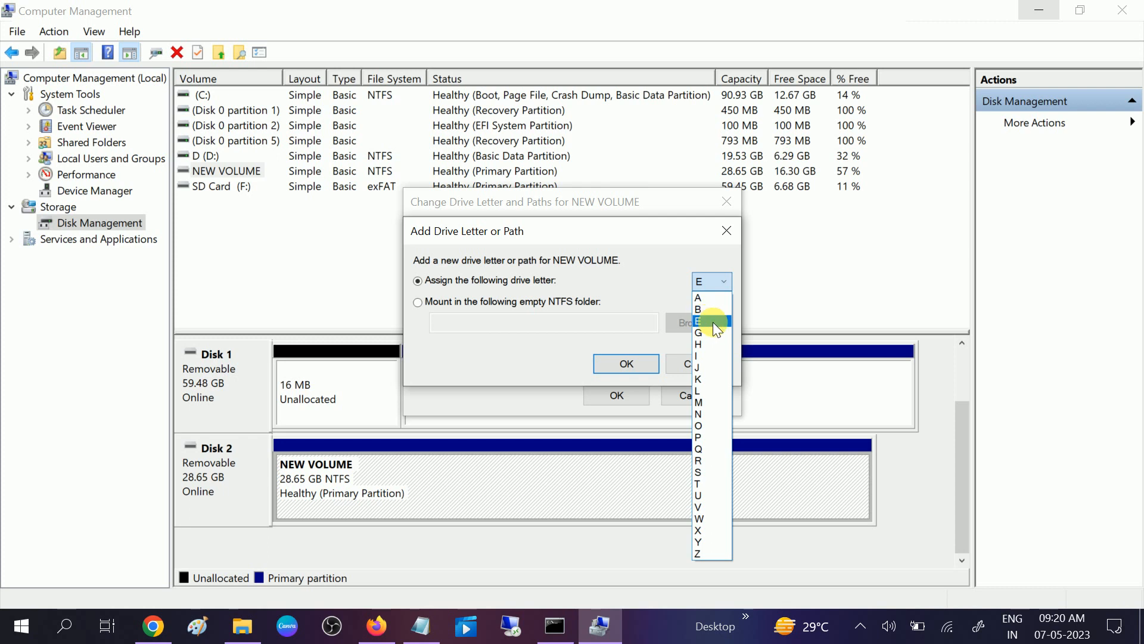
{"action": "left_click", "coordinate": [698, 321]}
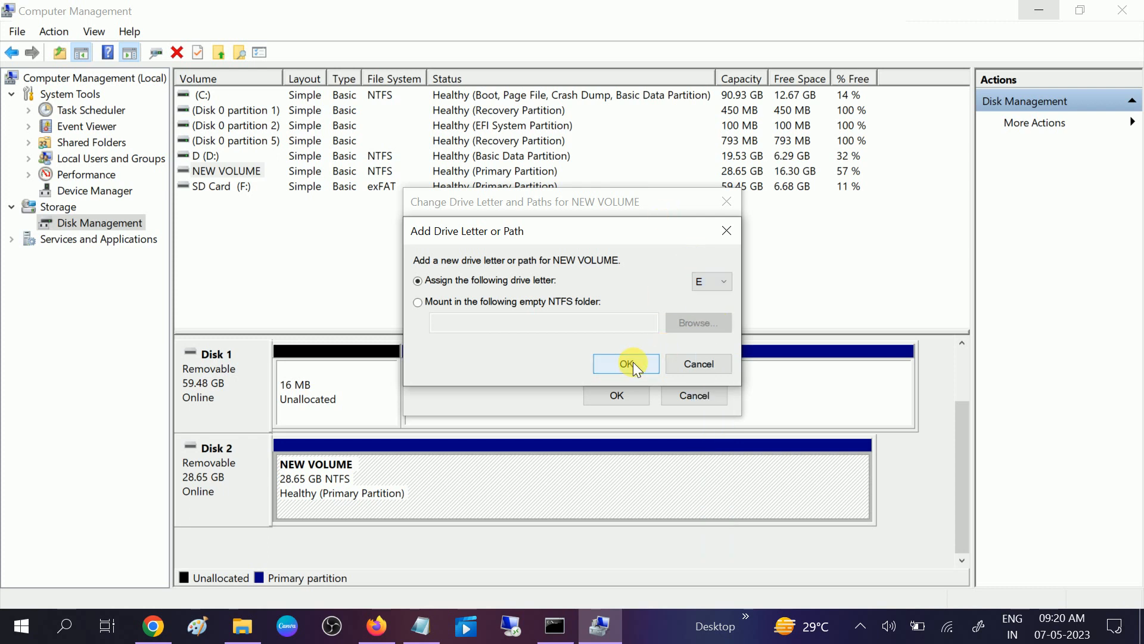
{"action": "left_click", "coordinate": [626, 364]}
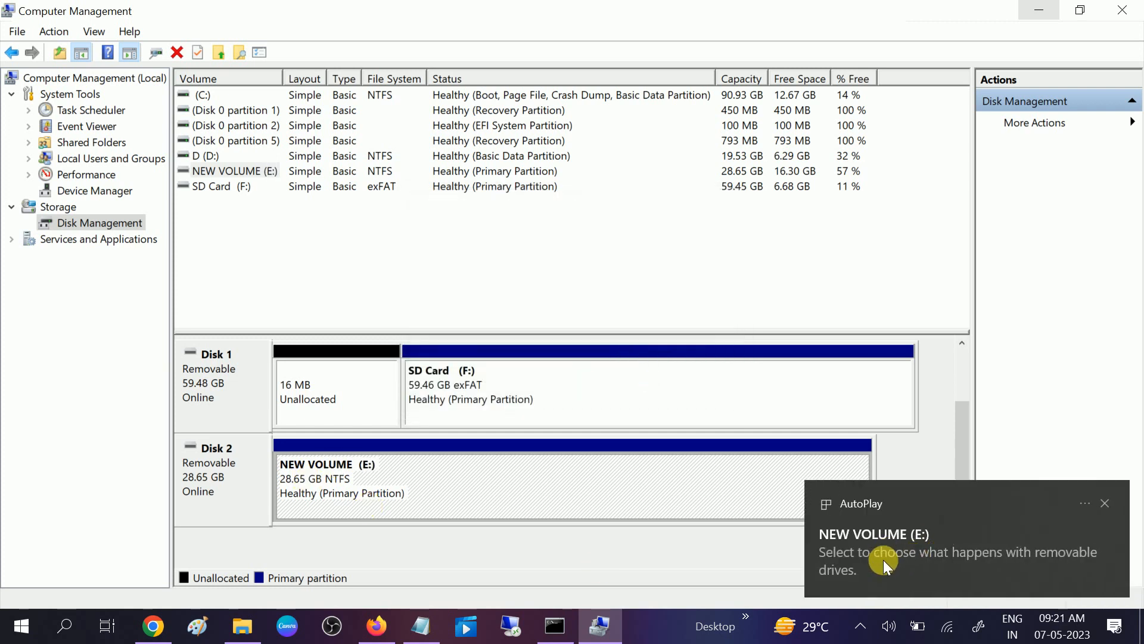
{"action": "mouse_move", "coordinate": [379, 473]}
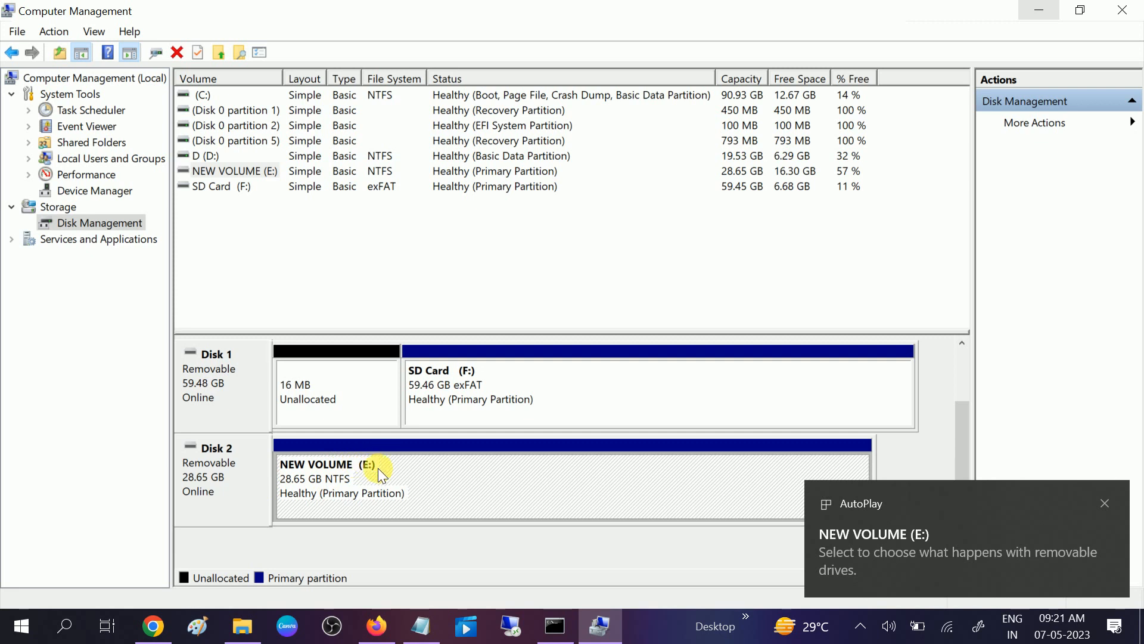
{"action": "mouse_move", "coordinate": [388, 440]}
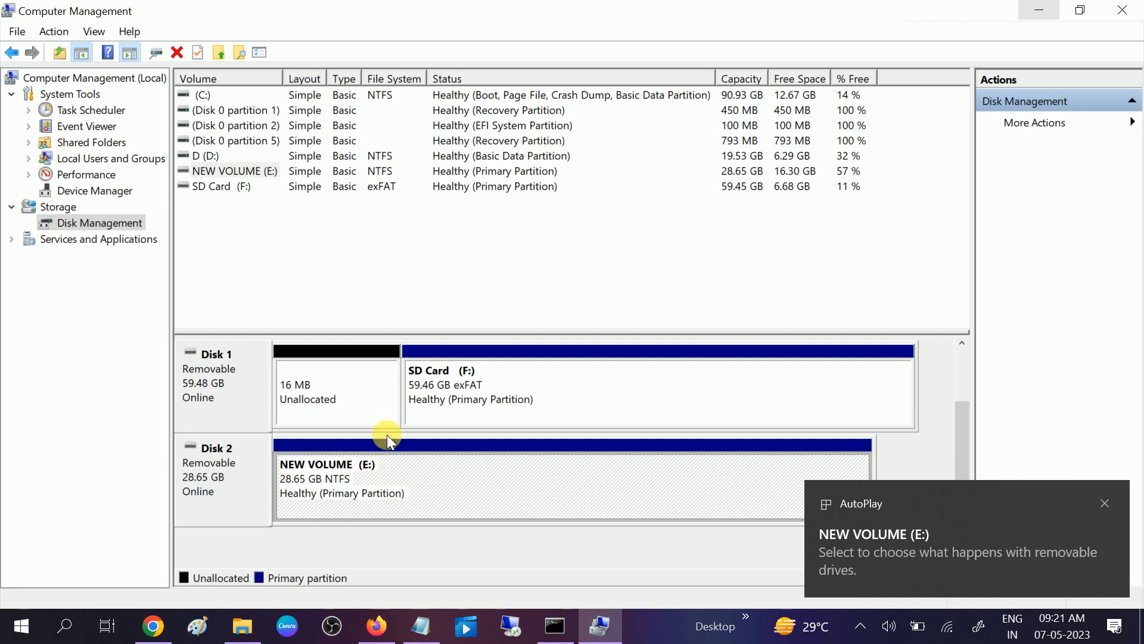
{"action": "mouse_move", "coordinate": [414, 436]}
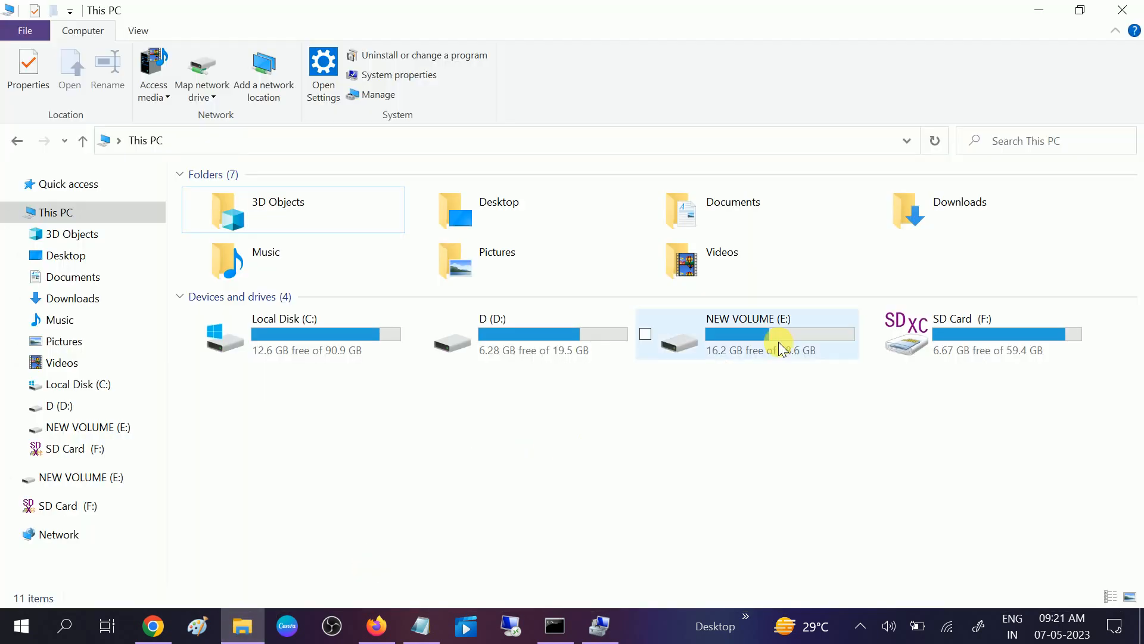
Step: Enter NEW VOLUME (E:), view its How to Fix Tech All Videos folder, and return to the drive root
{"action": "double_click", "coordinate": [747, 334]}
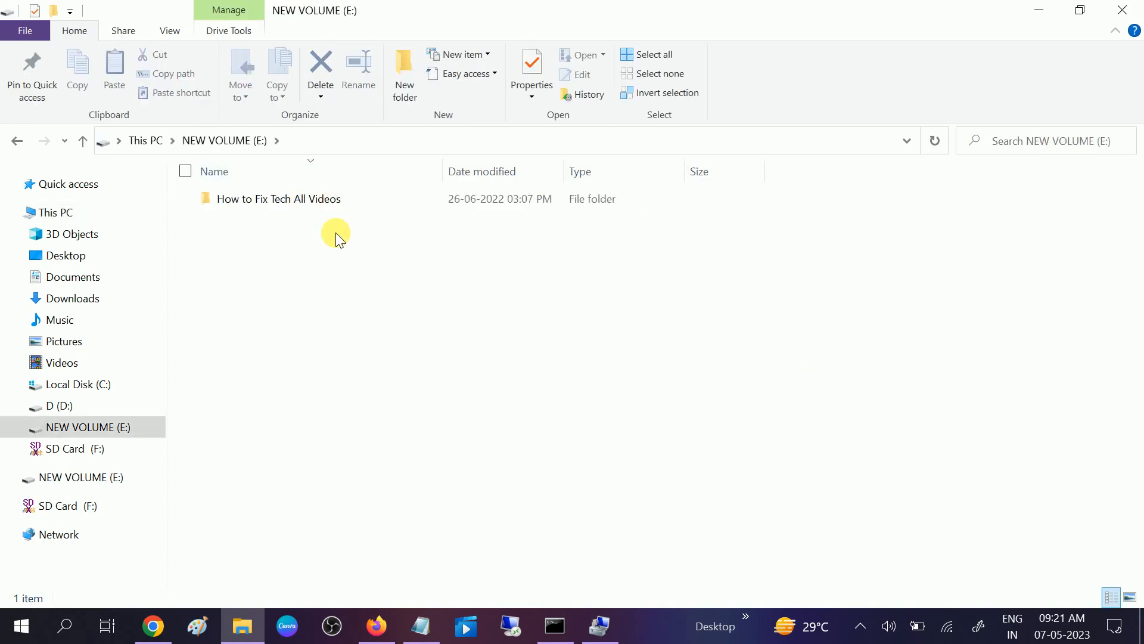
{"action": "double_click", "coordinate": [279, 199]}
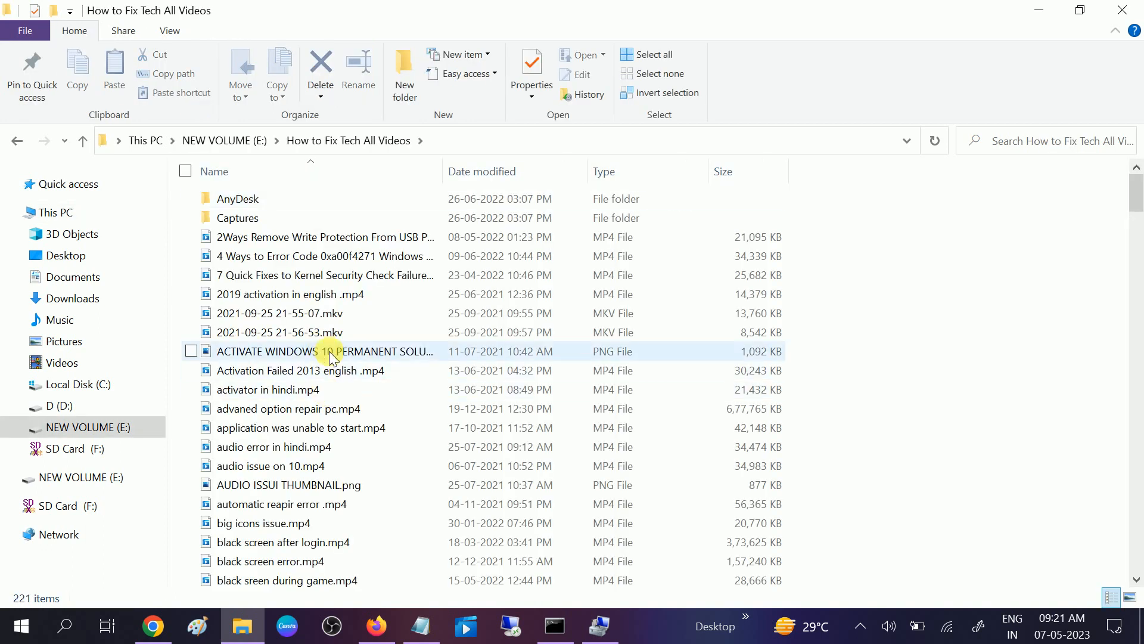
{"action": "mouse_move", "coordinate": [18, 141]}
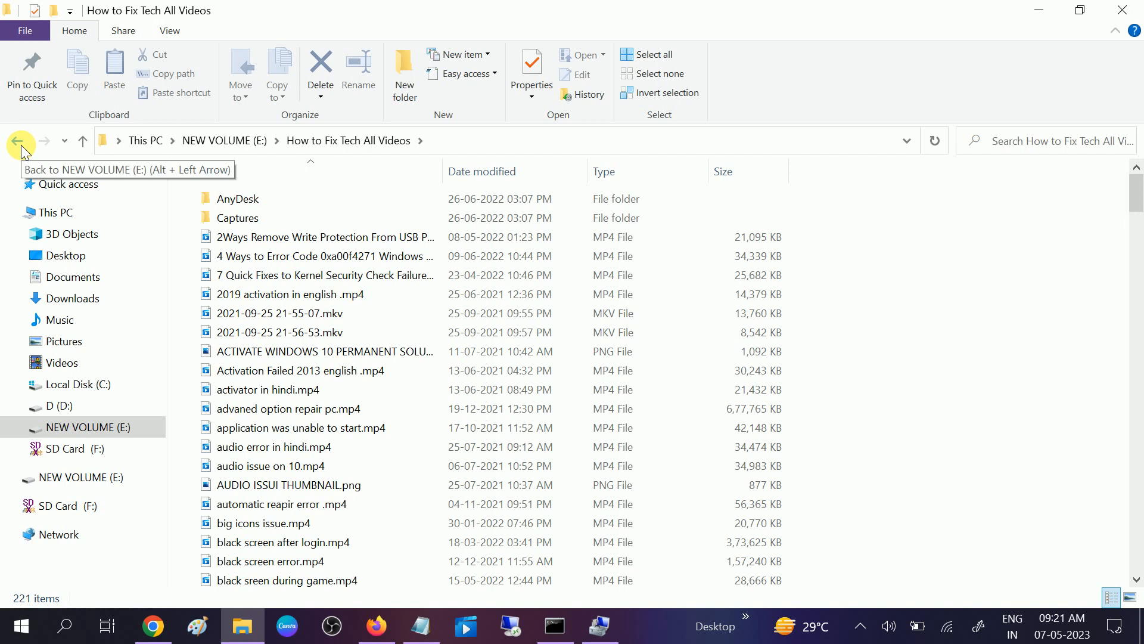
{"action": "left_click", "coordinate": [18, 140]}
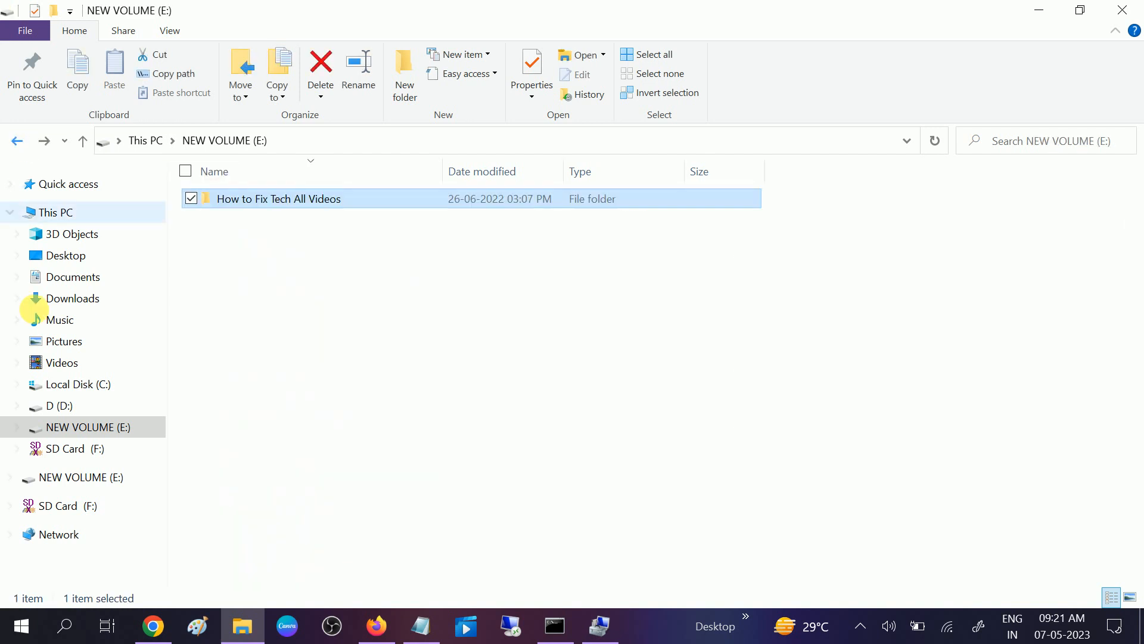
{"action": "mouse_move", "coordinate": [357, 203]}
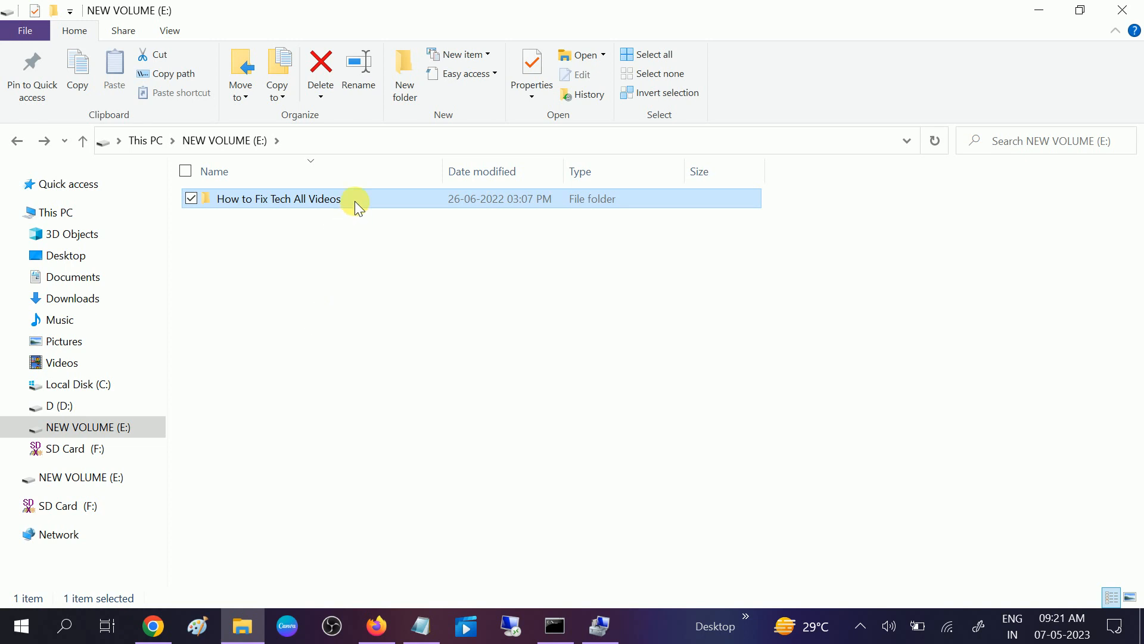
{"action": "mouse_move", "coordinate": [391, 385]}
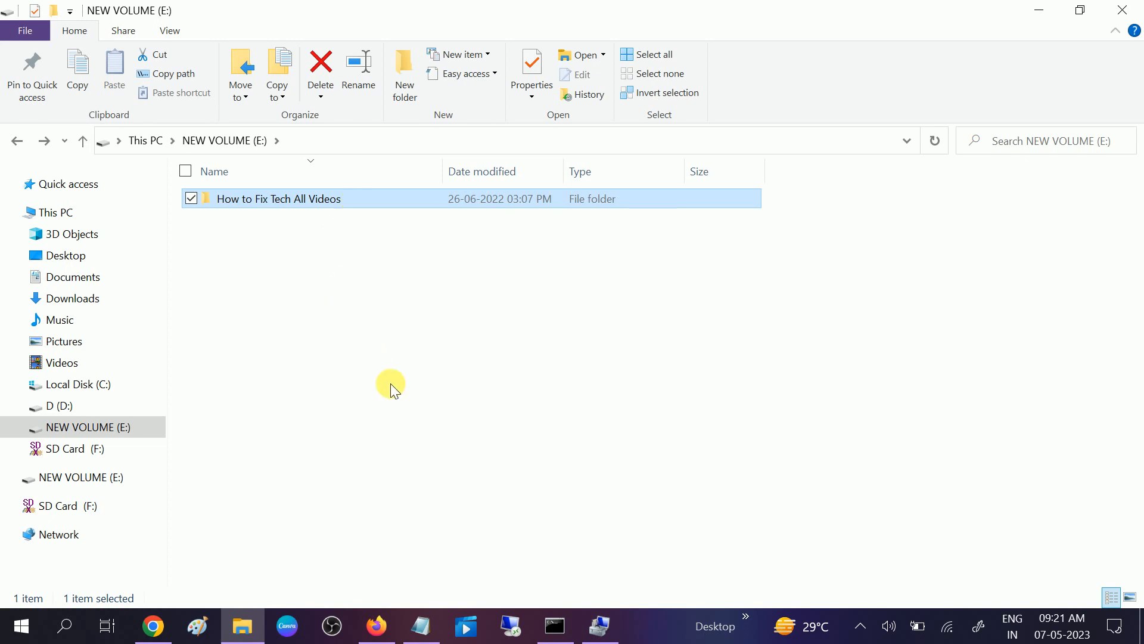